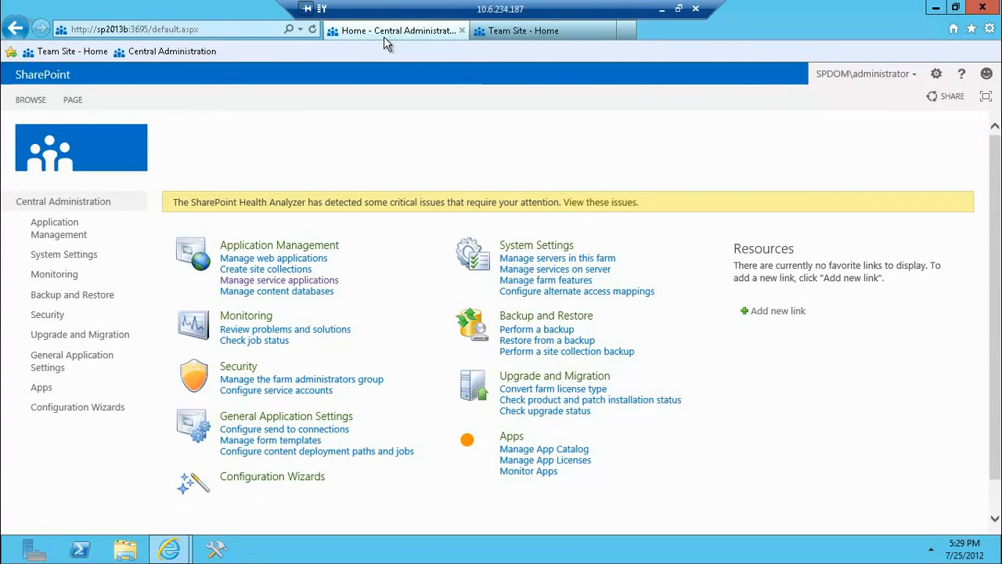
mouse_move(198, 220)
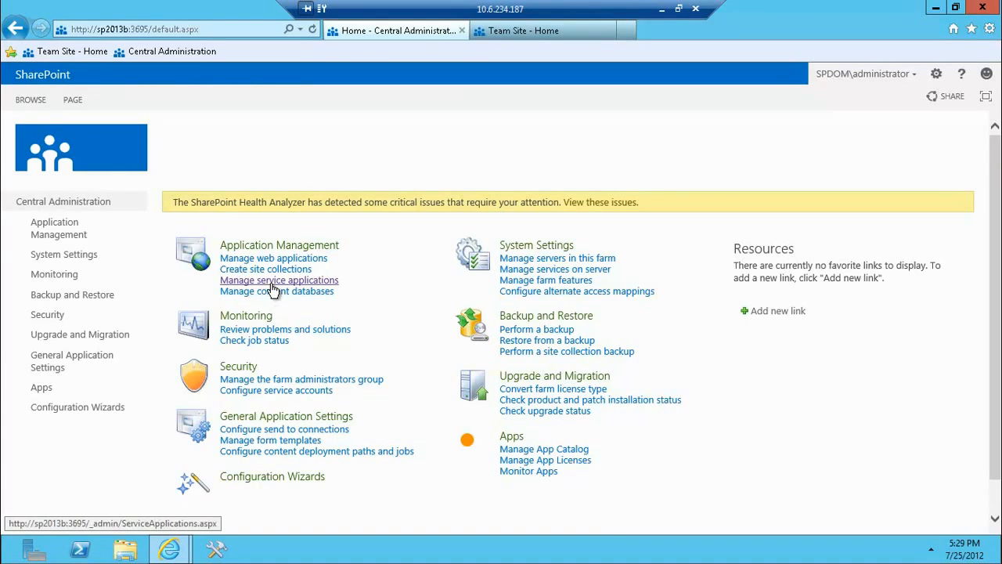
- Open the Search Service Application's Search Administration page from Manage service applications
click(279, 245)
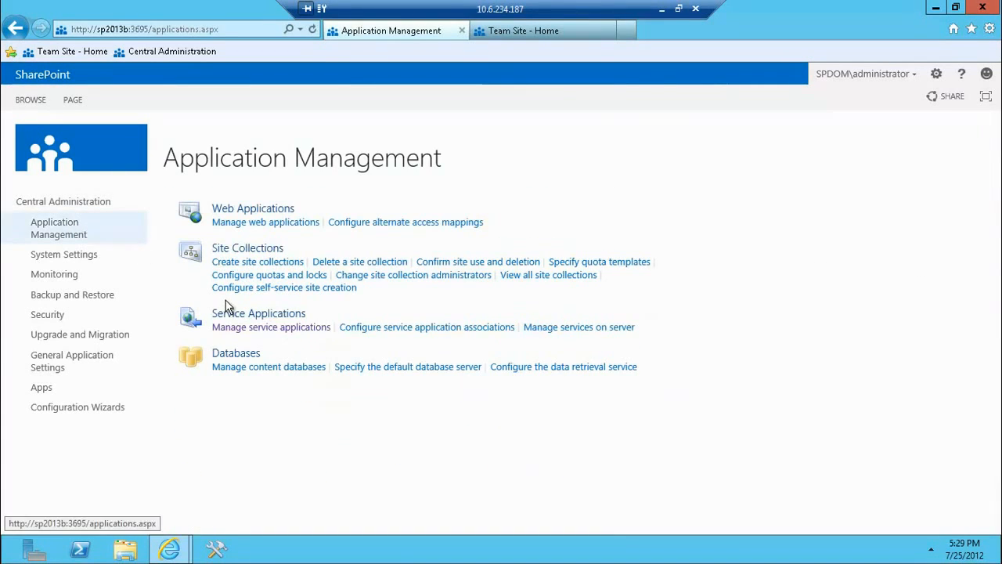
click(271, 326)
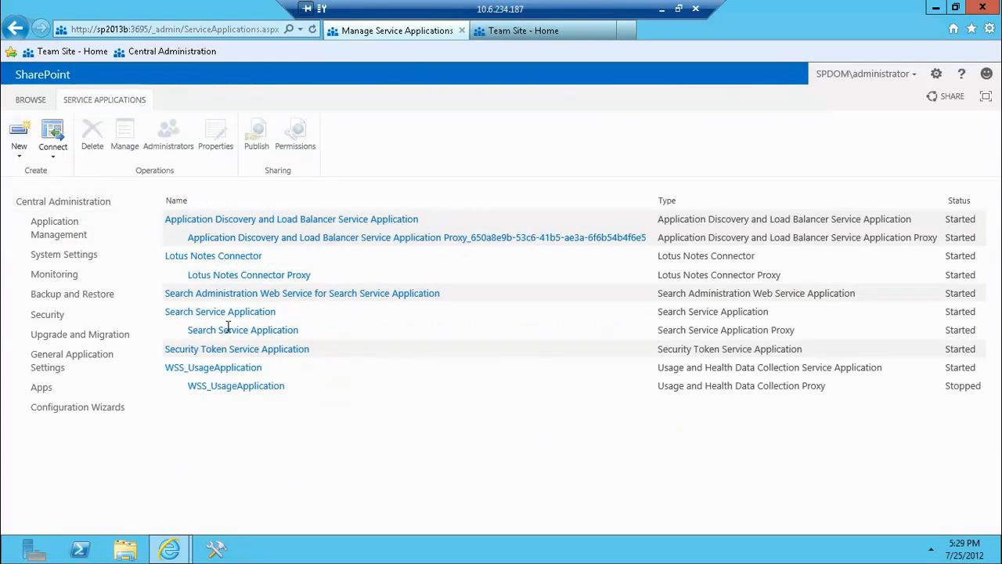
mouse_move(220, 311)
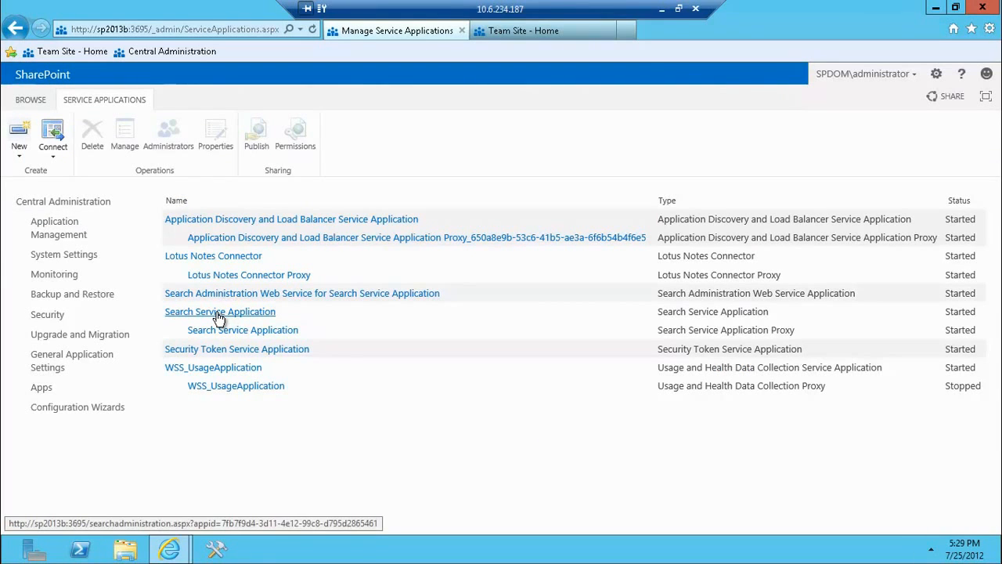
click(220, 311)
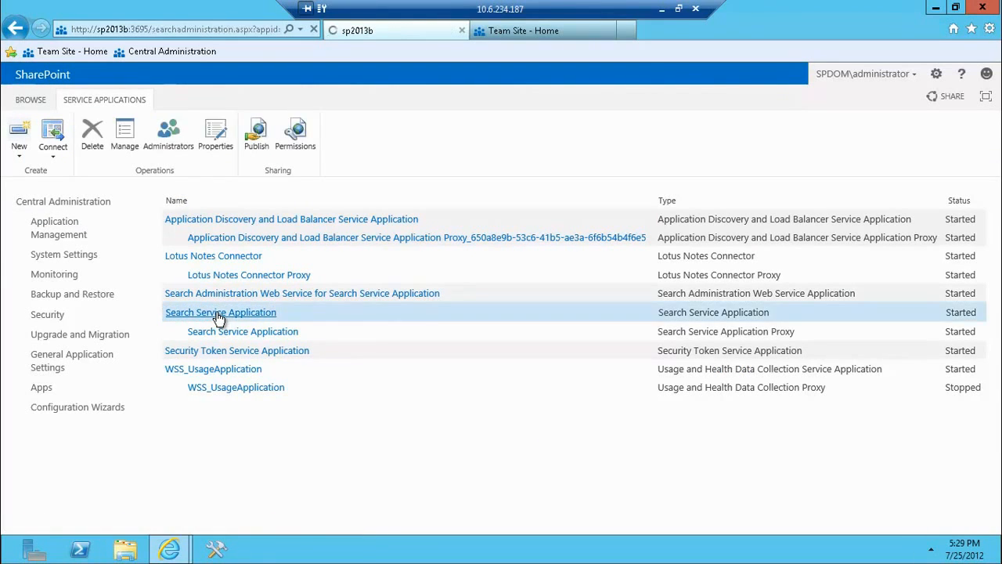
click(221, 312)
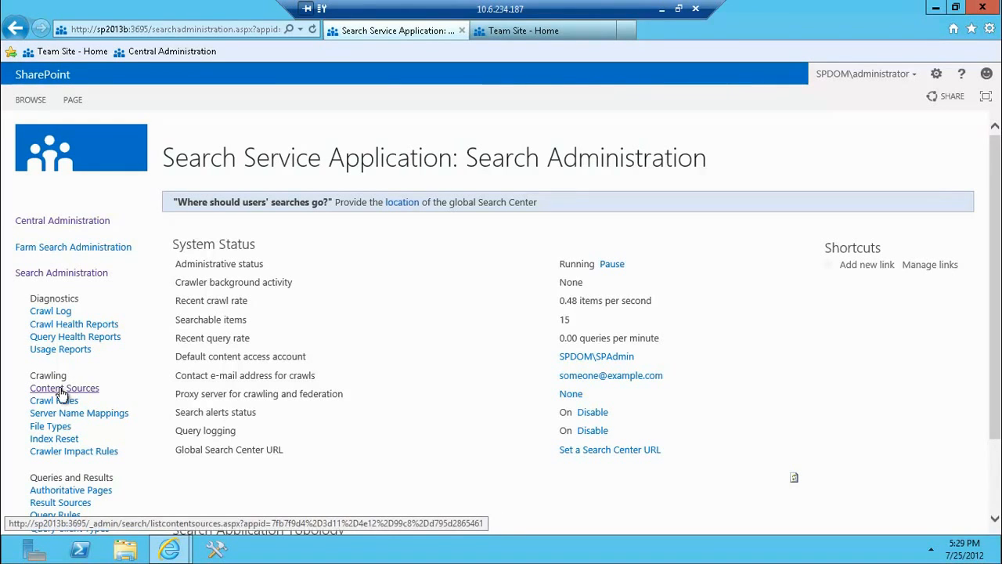
- Review the Local SharePoint sites content source without changes, then return to the Team Site tab
click(64, 388)
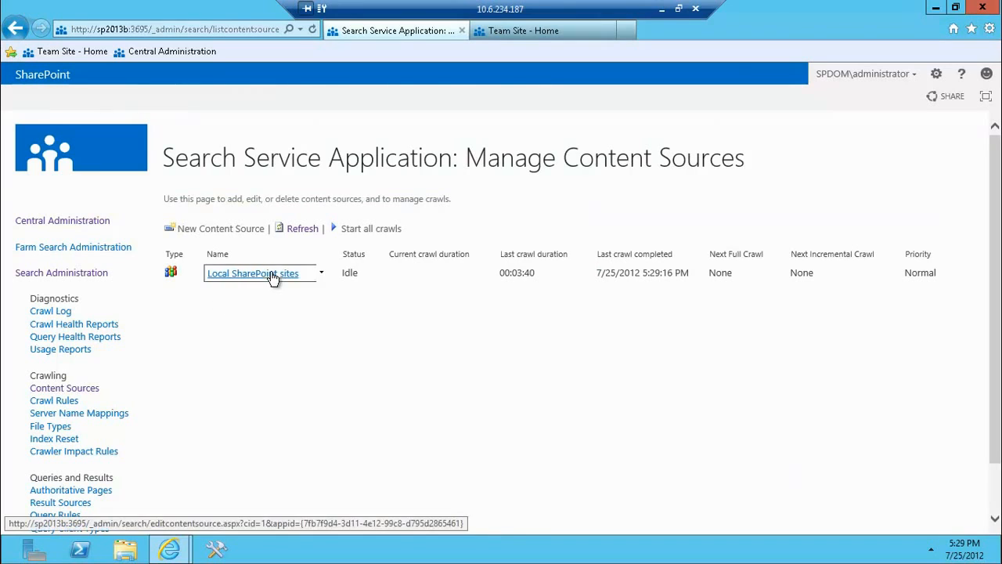
mouse_move(517, 278)
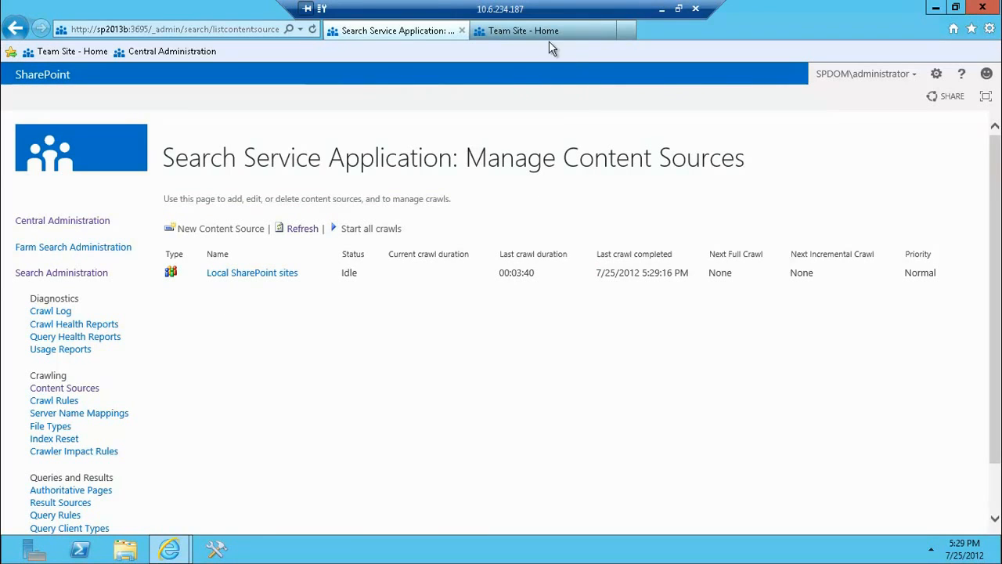
click(523, 31)
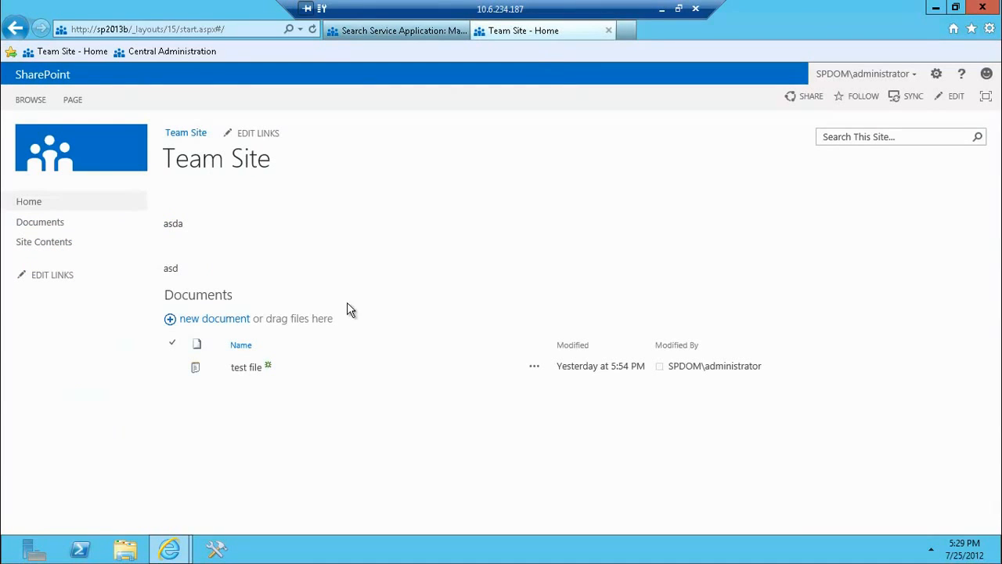
mouse_move(469, 150)
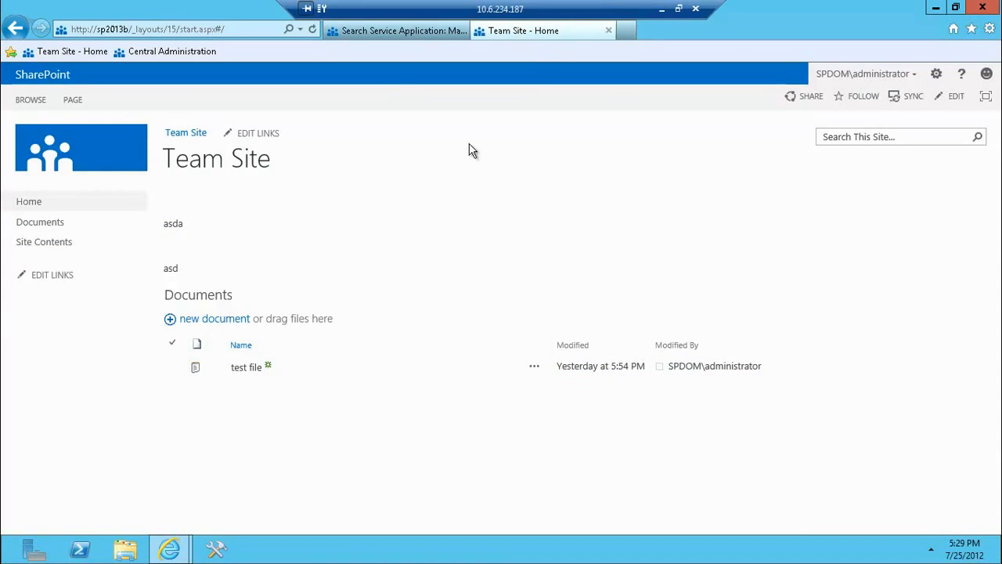
click(396, 31)
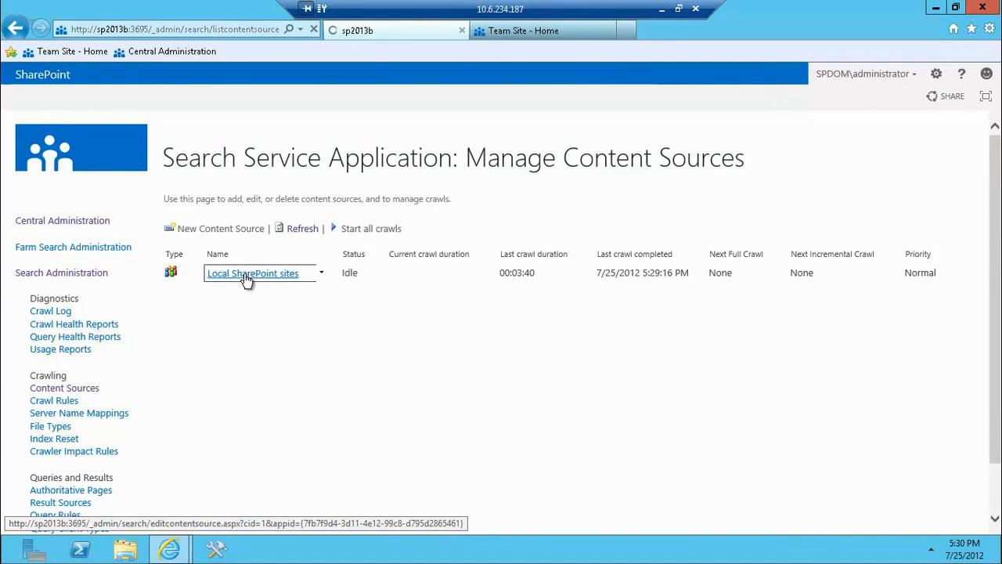
click(252, 272)
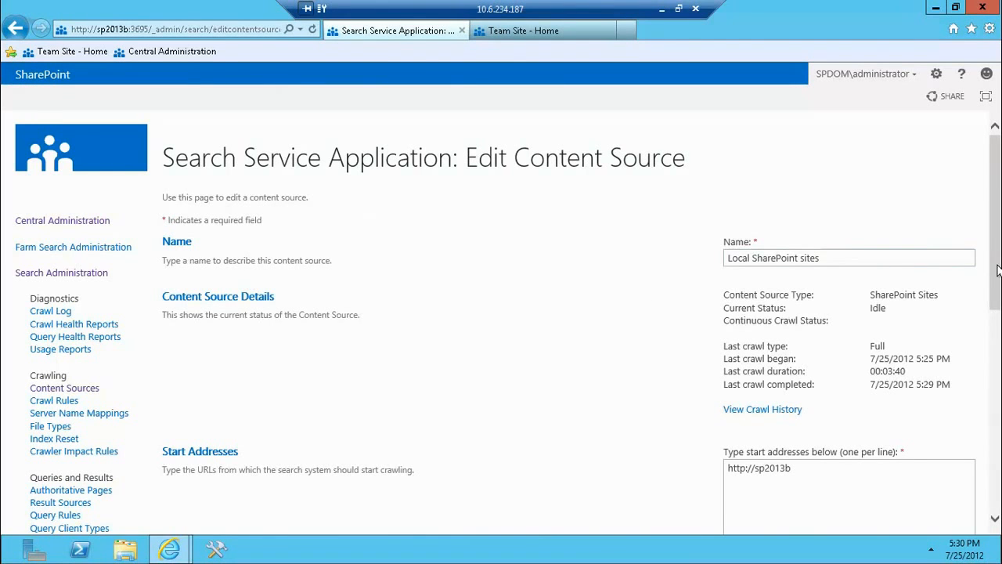
scroll(down, 3)
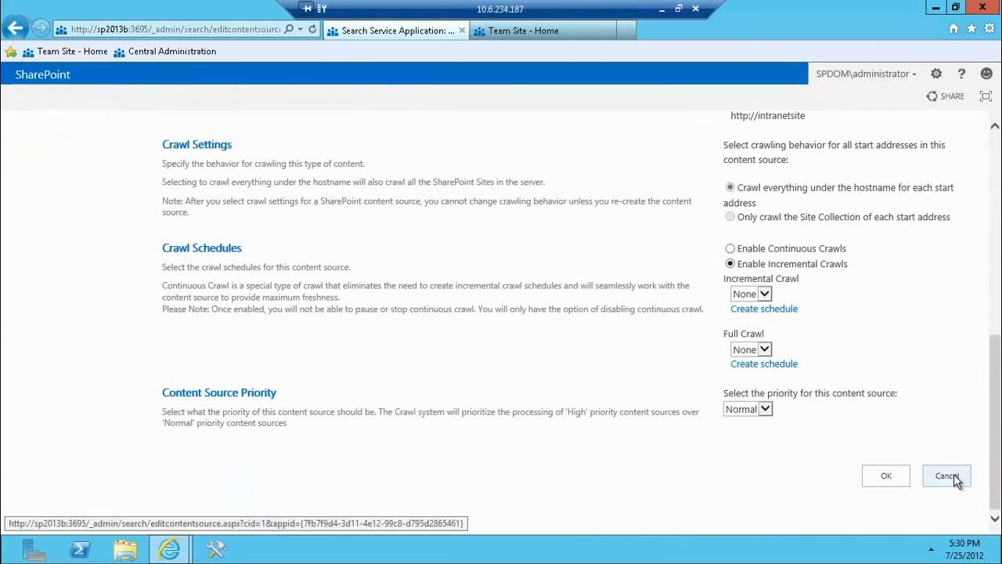
click(947, 475)
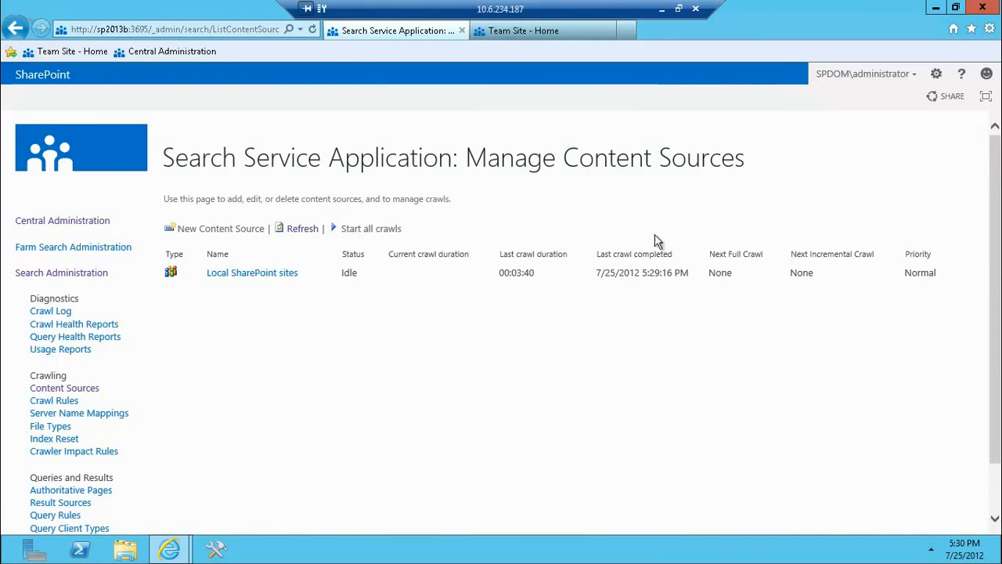
mouse_move(509, 31)
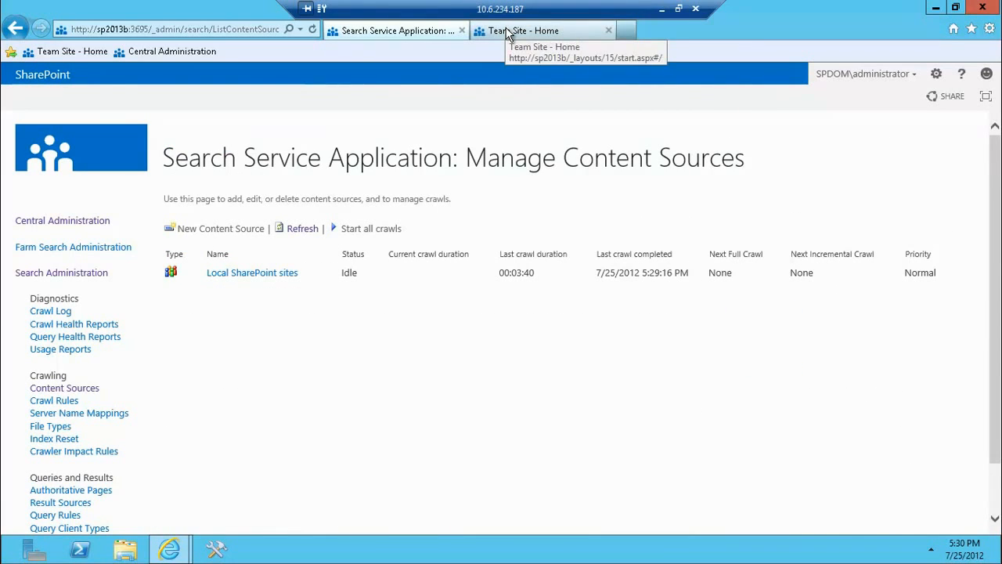
click(525, 30)
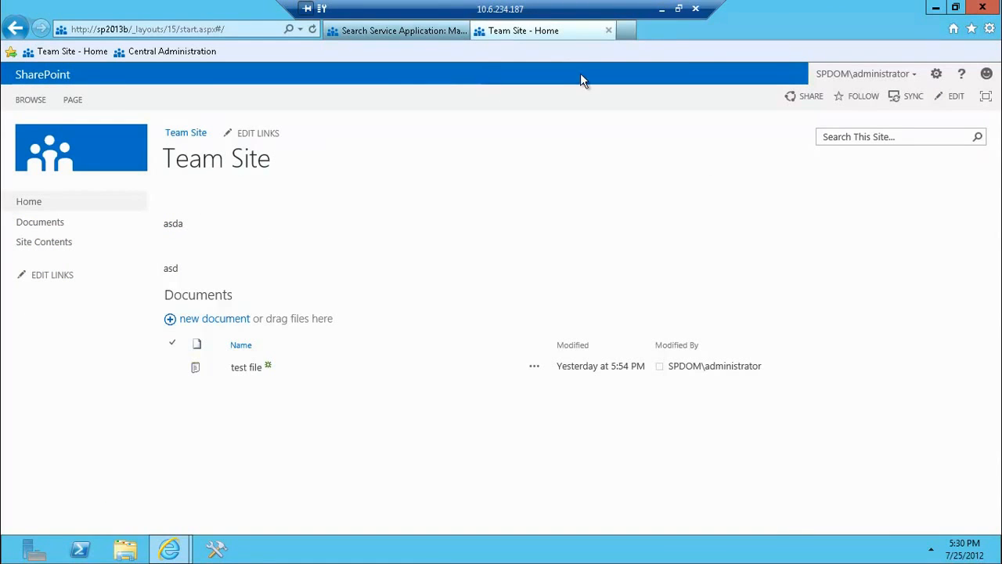
mouse_move(937, 74)
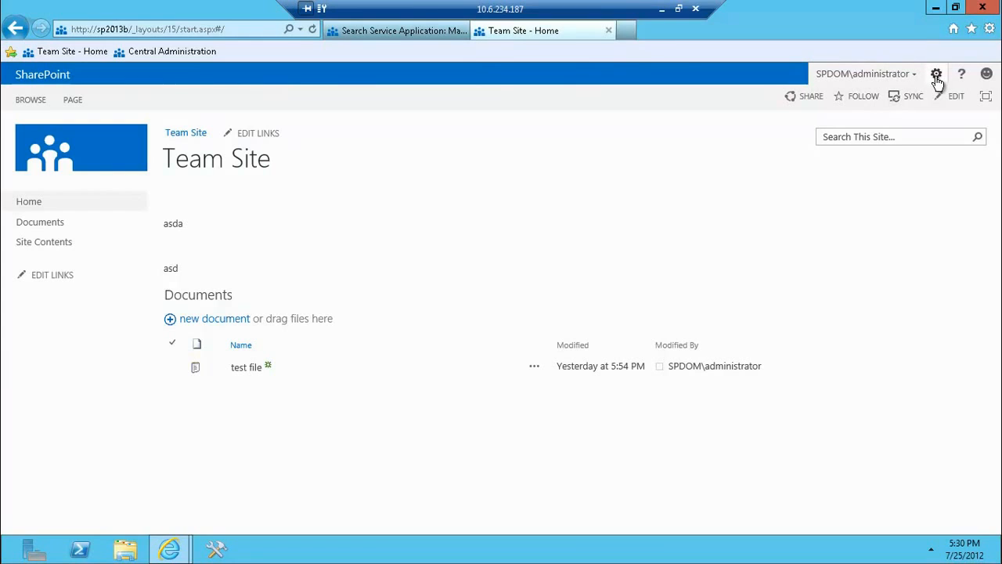
- Fill in a new subsite titled 'Search', URL 'search', using the Enterprise Search Center template
click(937, 74)
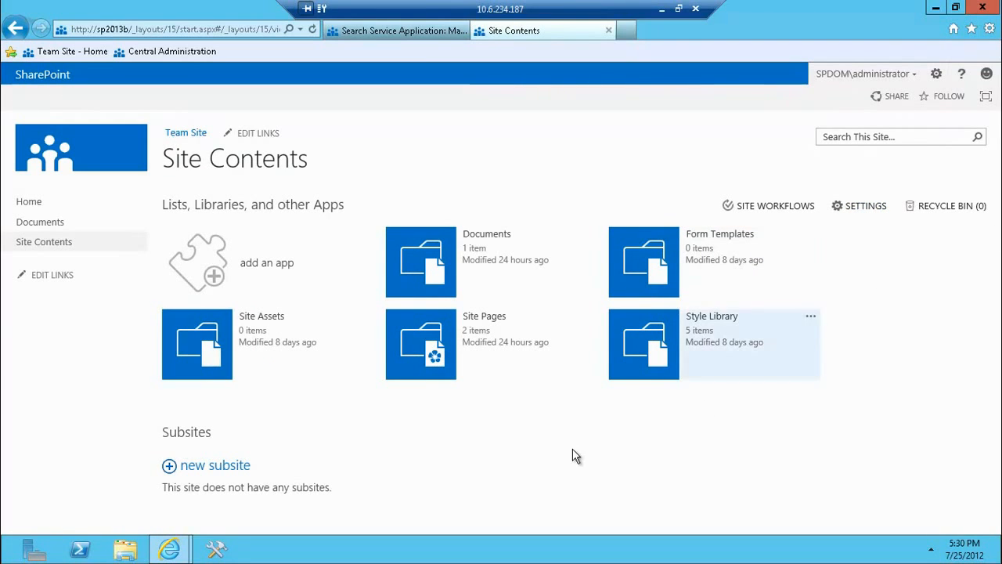
mouse_move(195, 473)
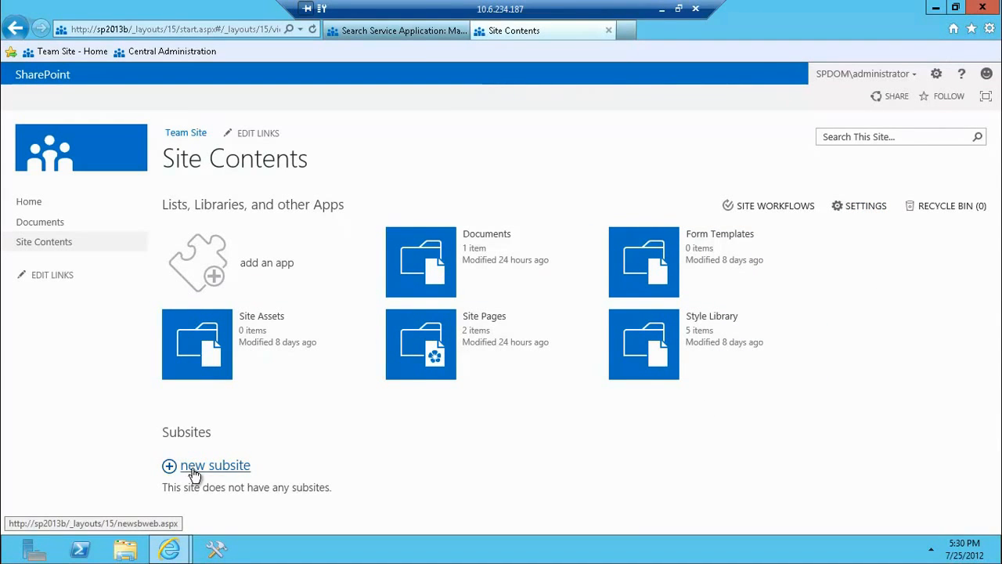
click(214, 464)
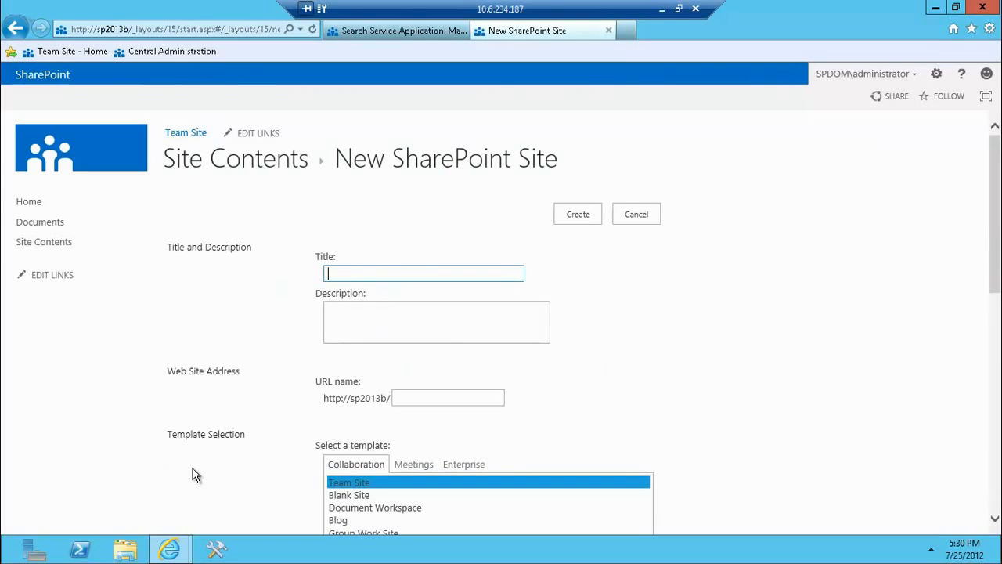
text(Search)
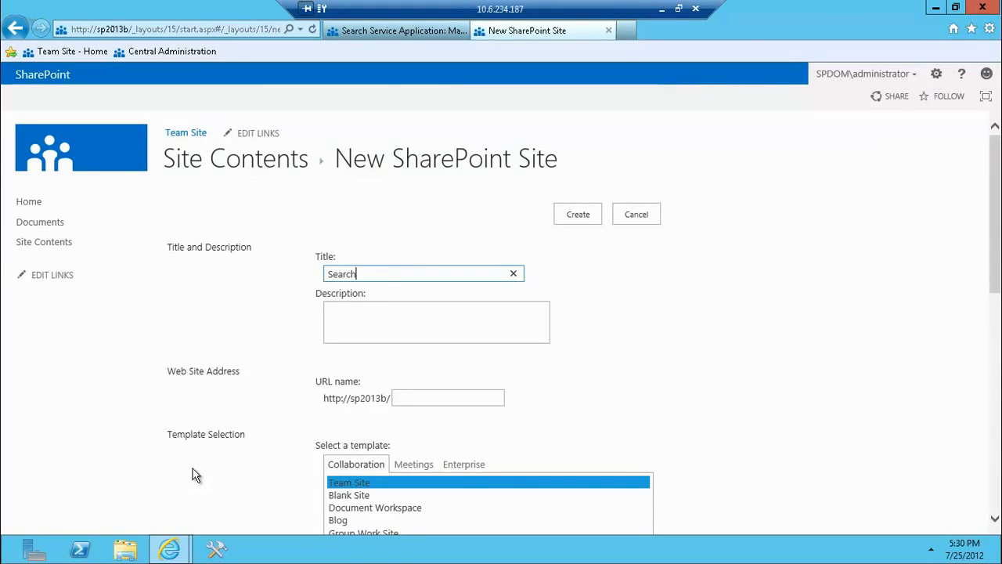
text(sear)
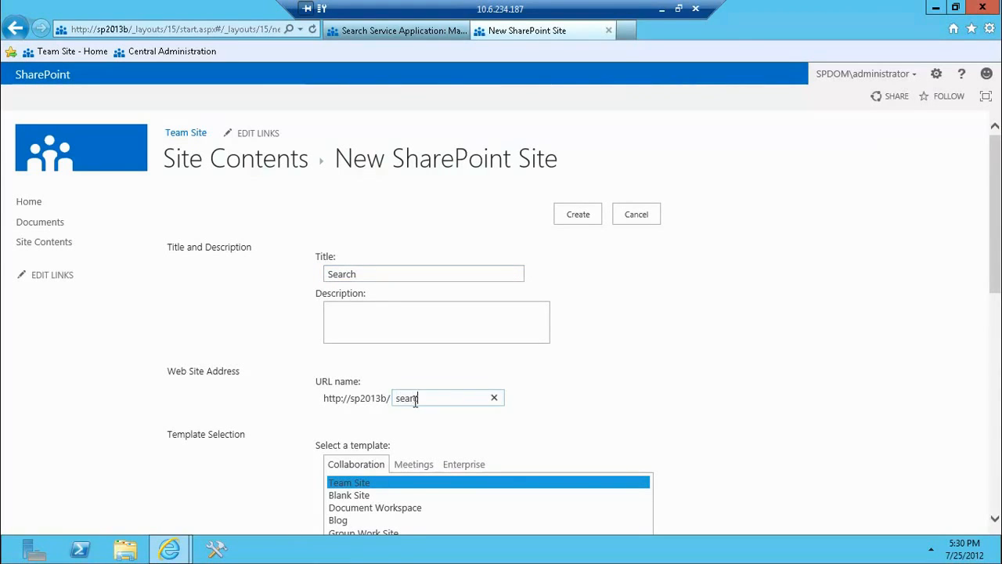
scroll(down, 3)
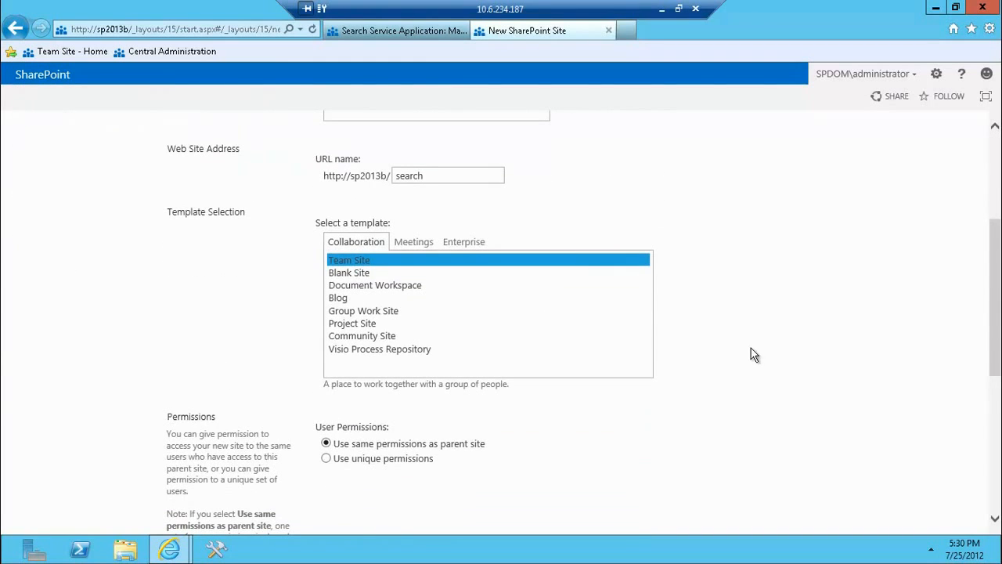
click(464, 241)
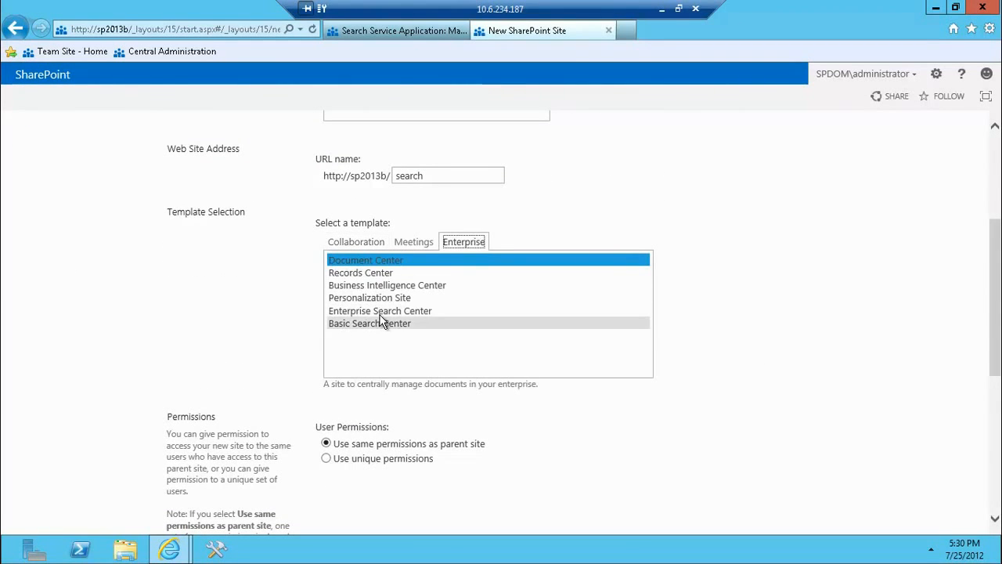
scroll(down, 3)
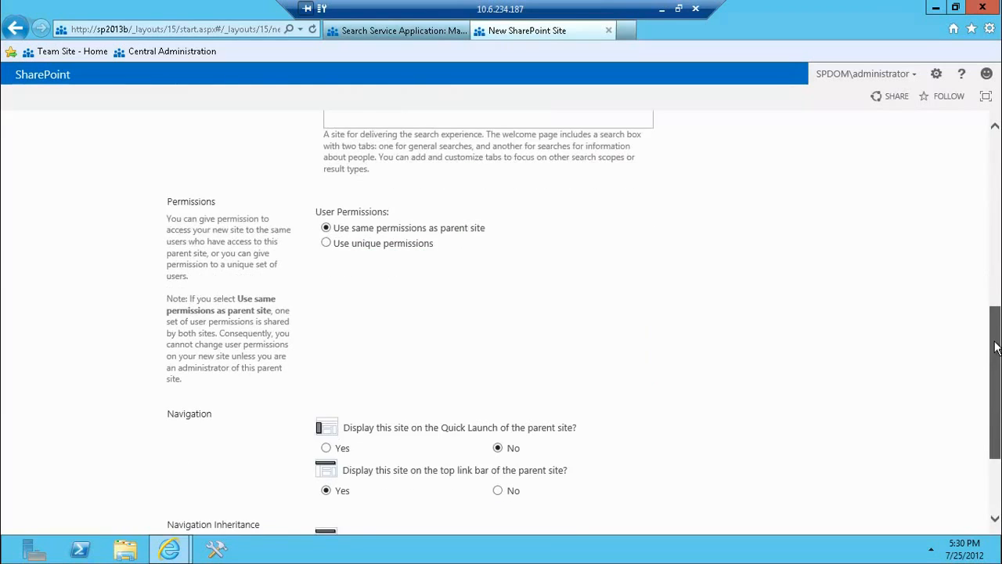
scroll(down, 3)
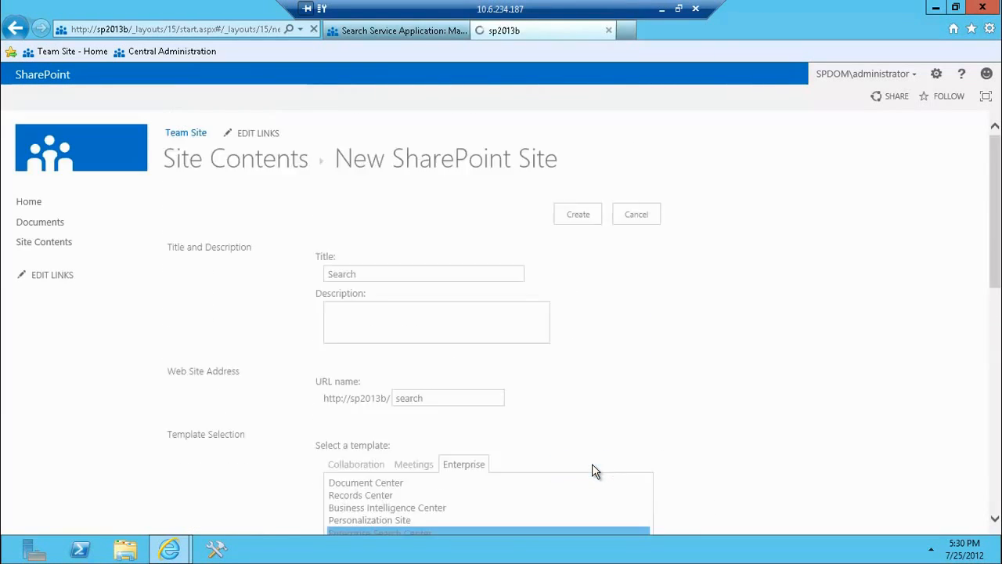
- Dismiss the Publishing Infrastructure error and open the team site's Site Settings page
click(577, 214)
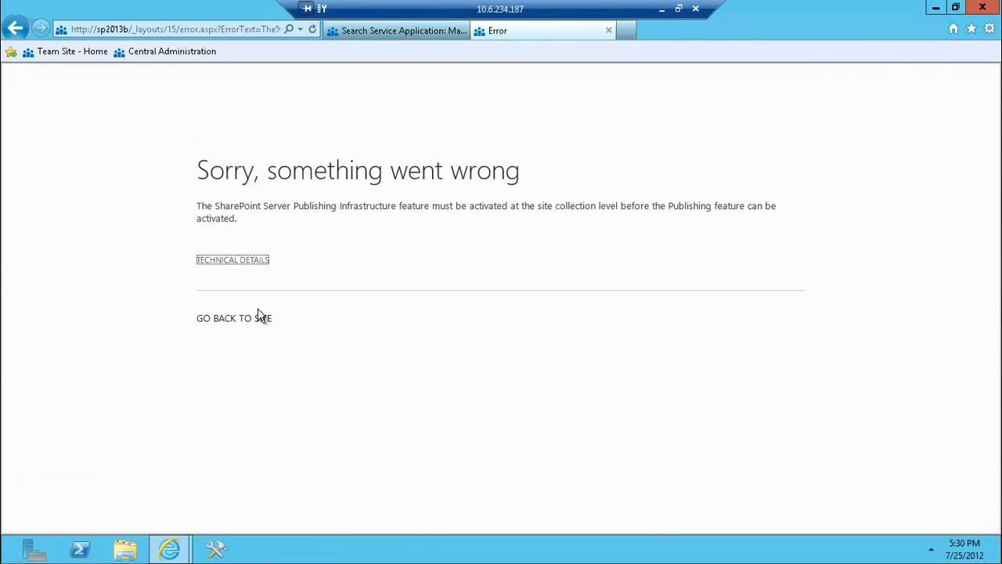
mouse_move(230, 325)
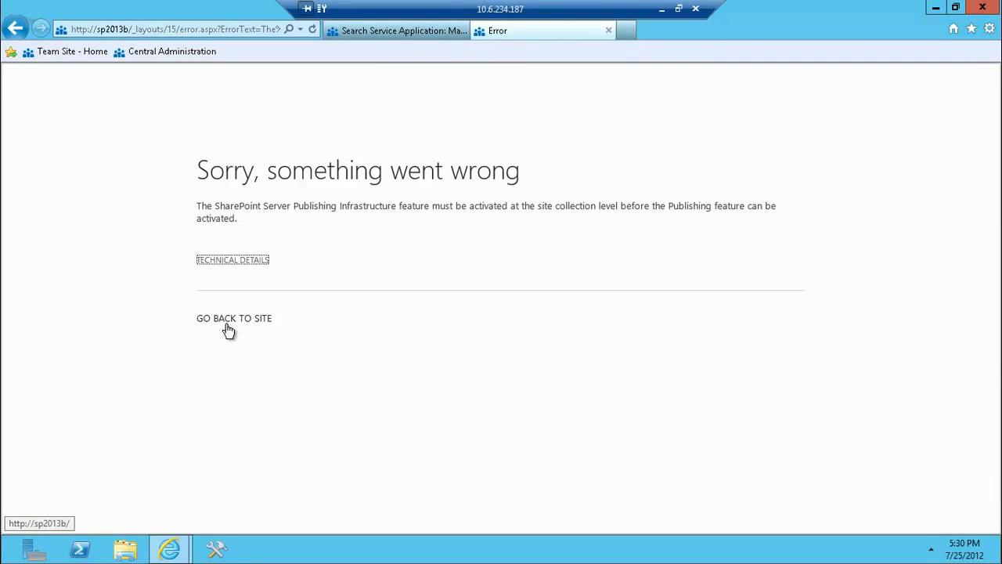
click(234, 317)
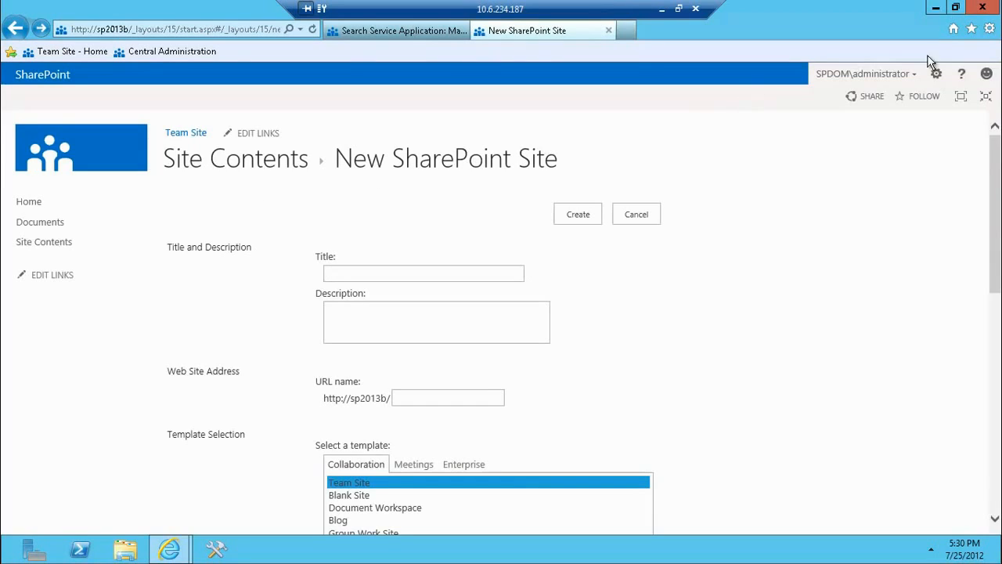
click(936, 73)
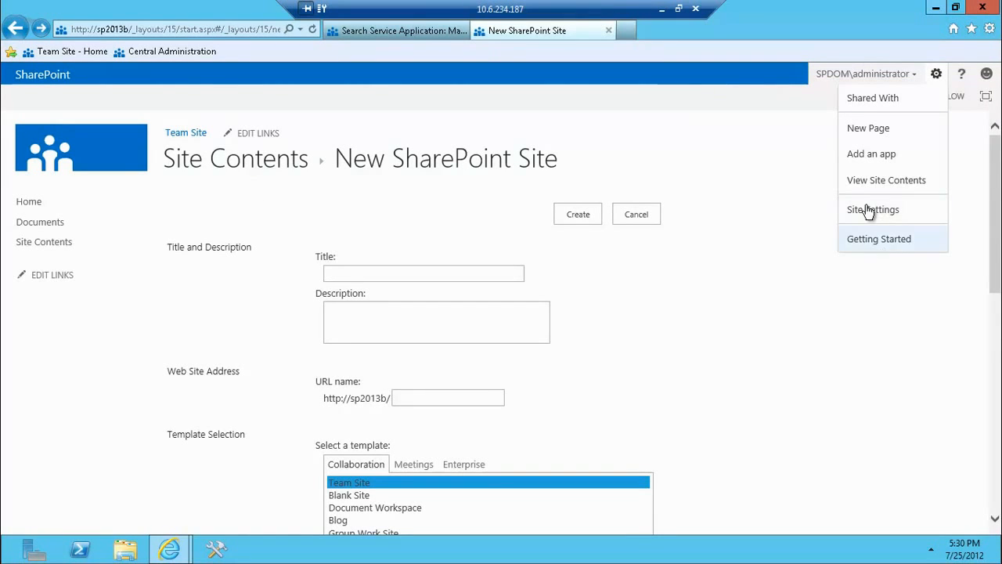
click(873, 209)
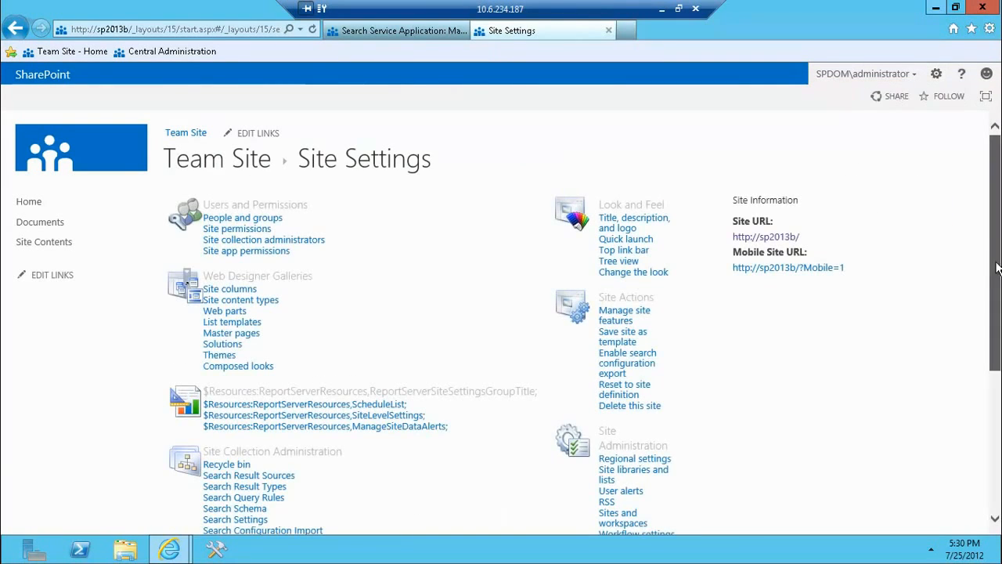
scroll(down, 3)
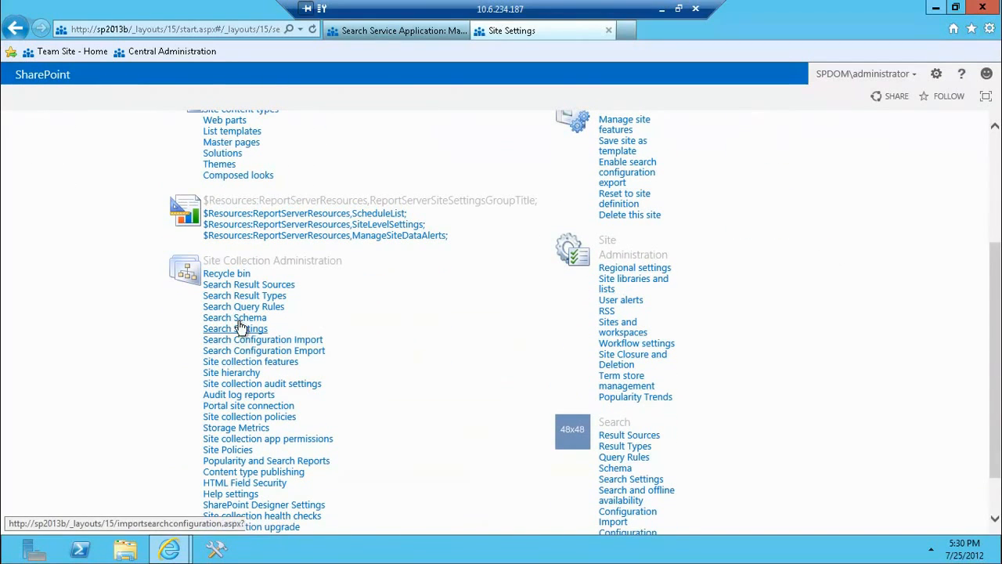
mouse_move(508, 351)
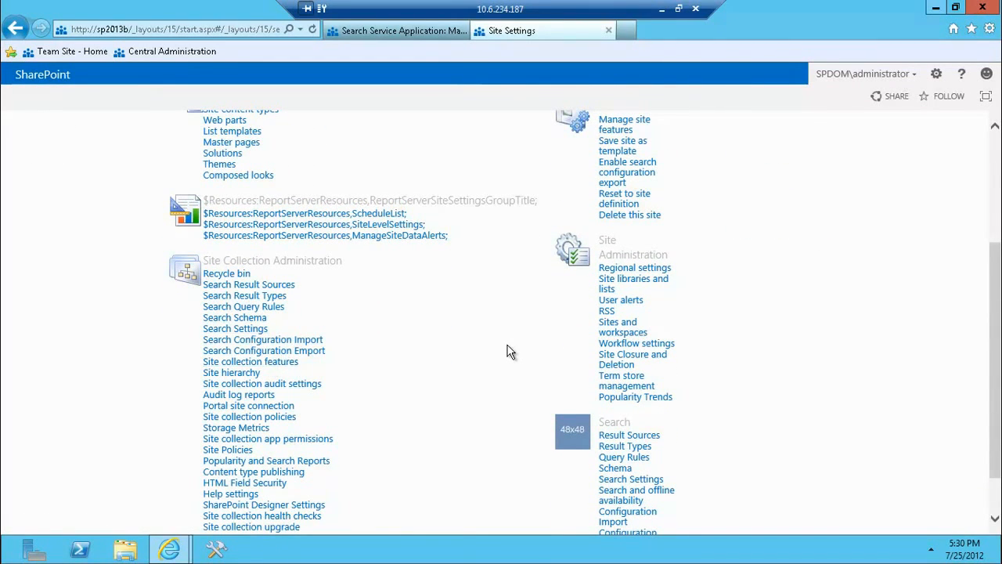
- Find 'publis' in Site Collection Features and activate SharePoint Server Publishing Infrastructure
click(249, 361)
text(p)
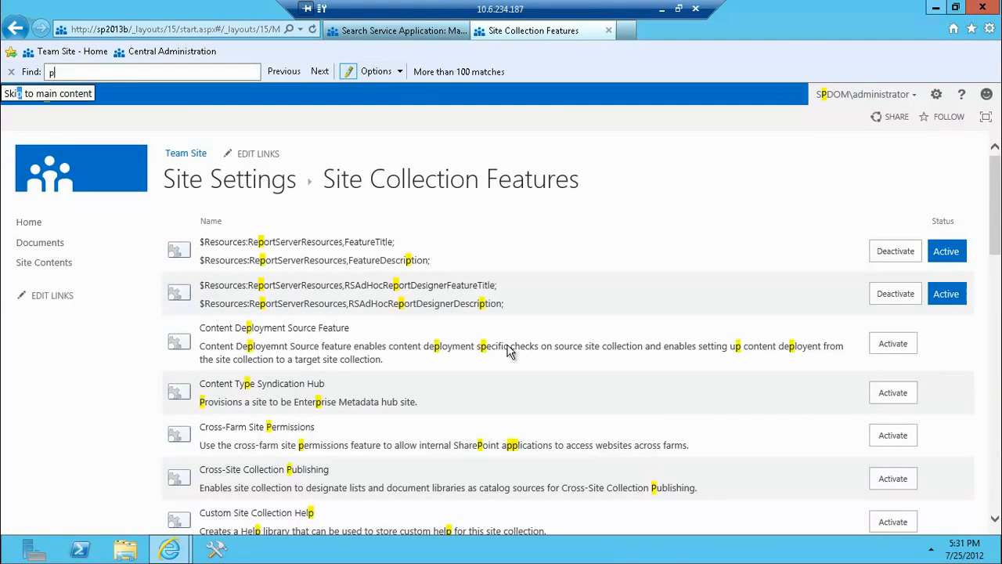
text(ublis)
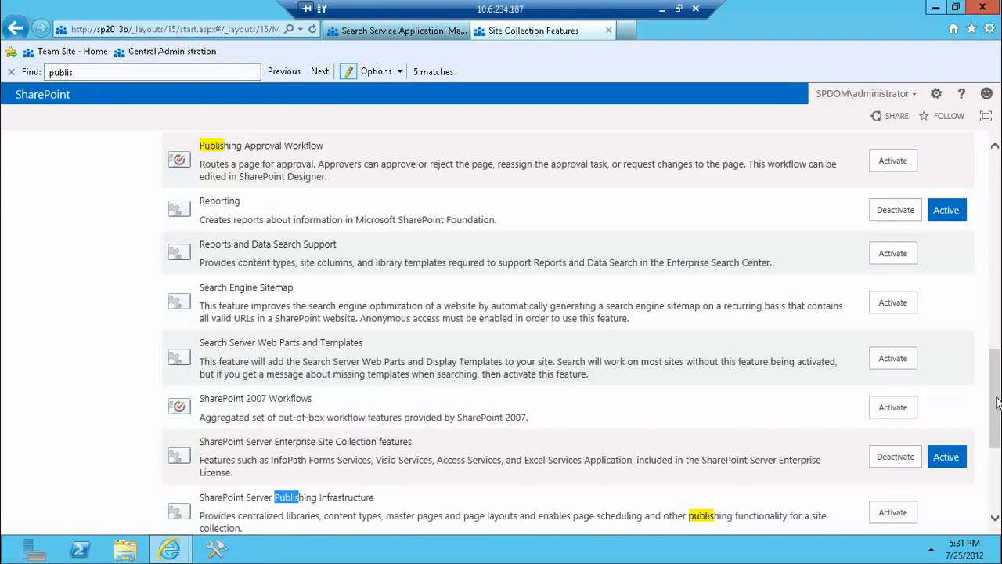
scroll(down, 3)
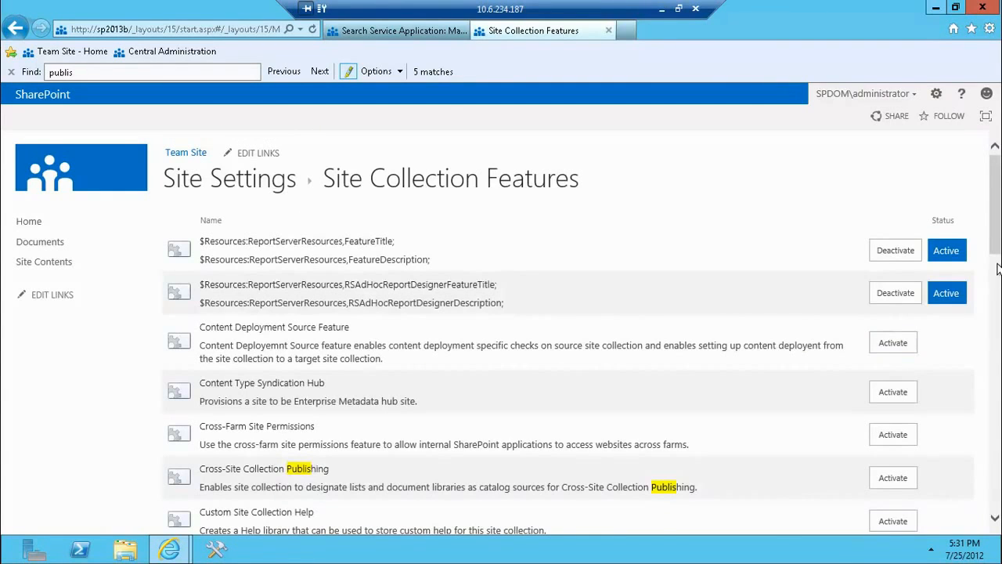
scroll(down, 3)
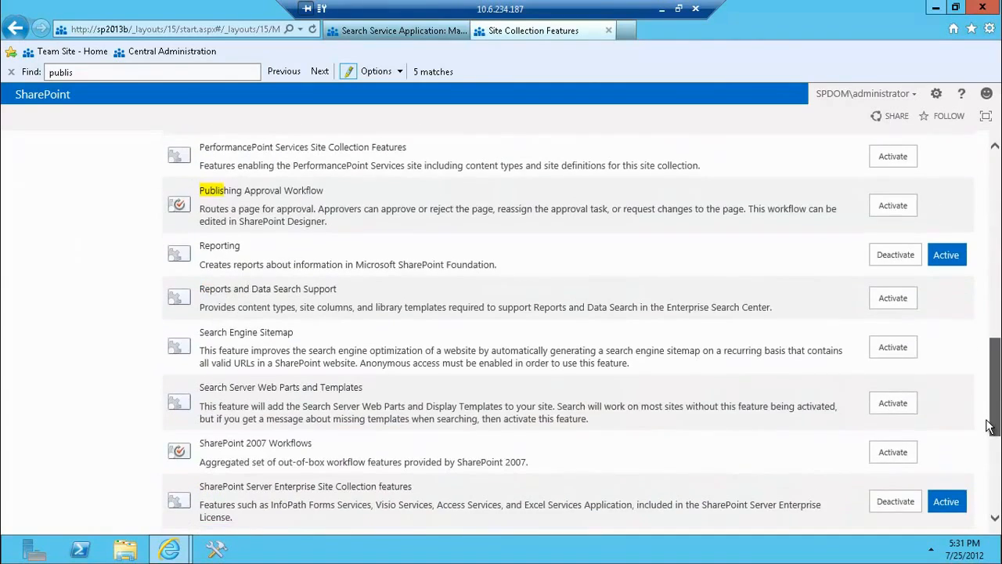
scroll(down, 3)
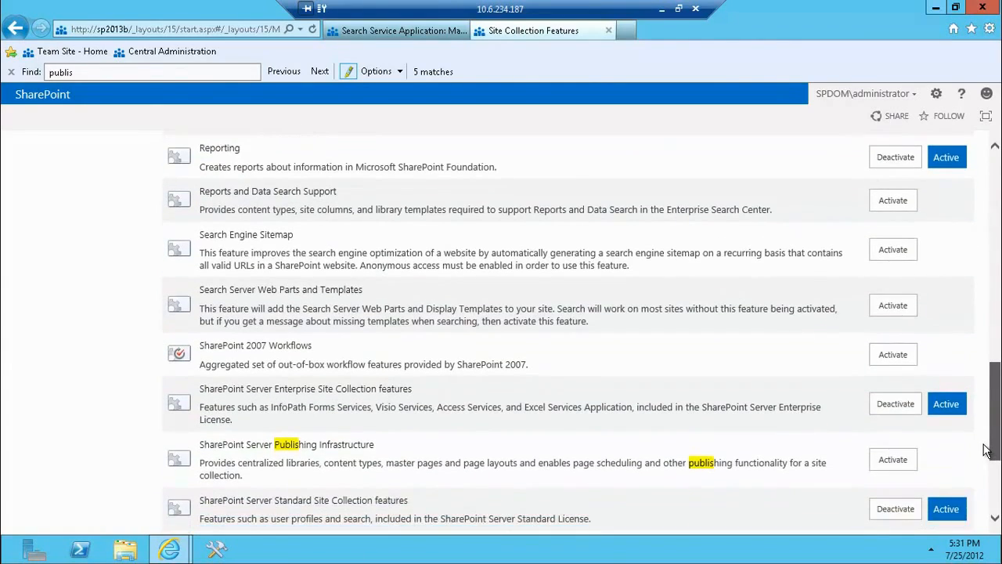
scroll(down, 3)
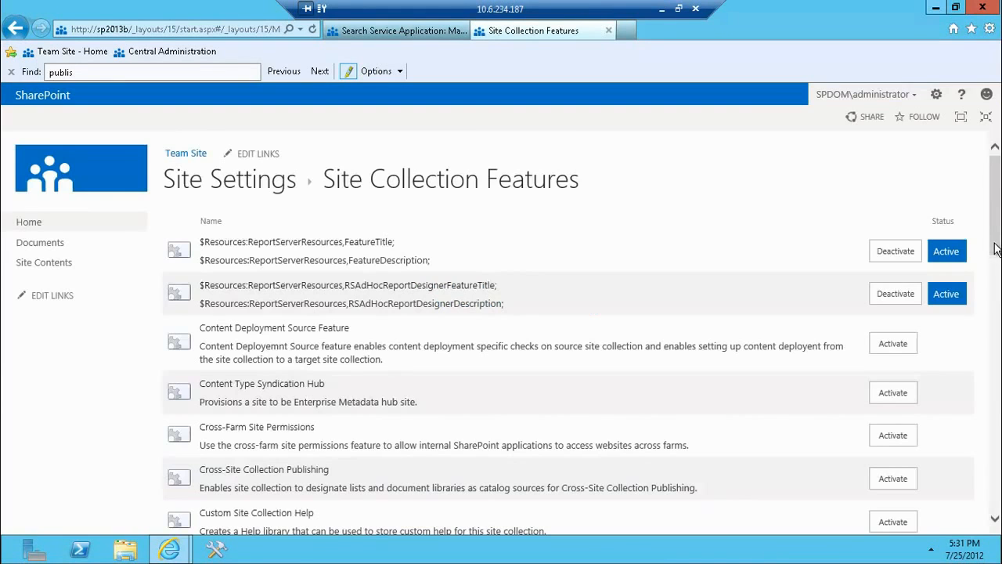
scroll(down, 3)
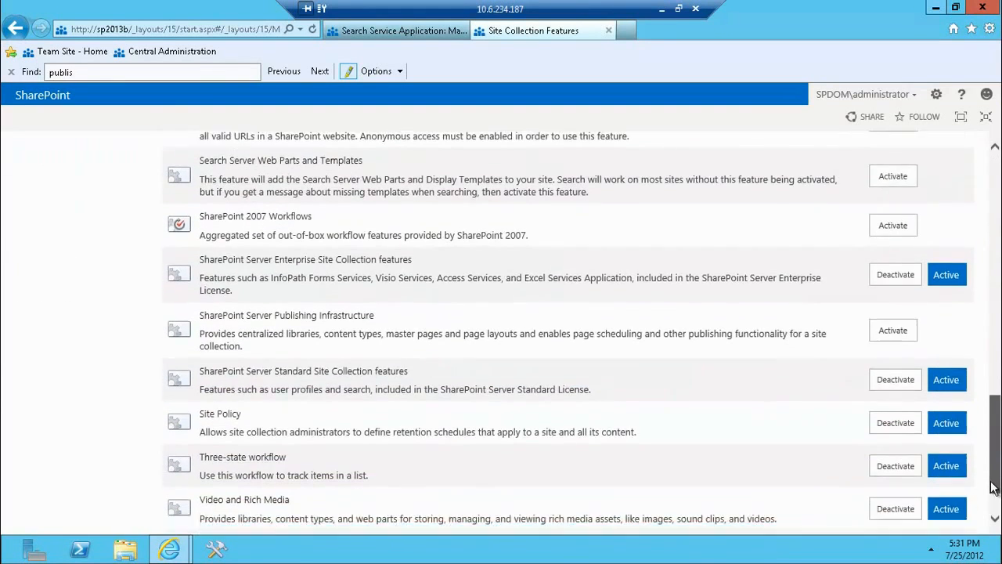
scroll(down, 3)
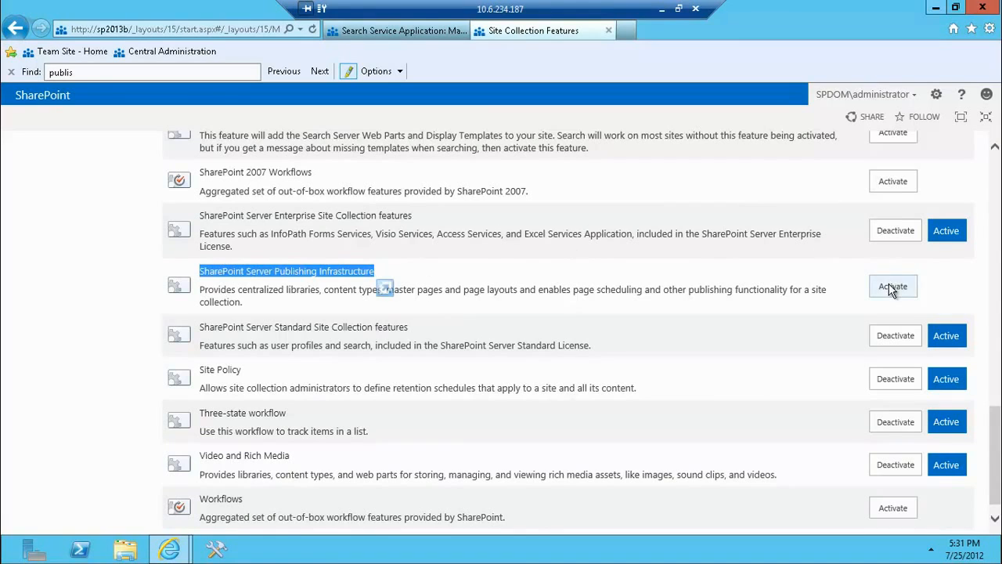
click(892, 286)
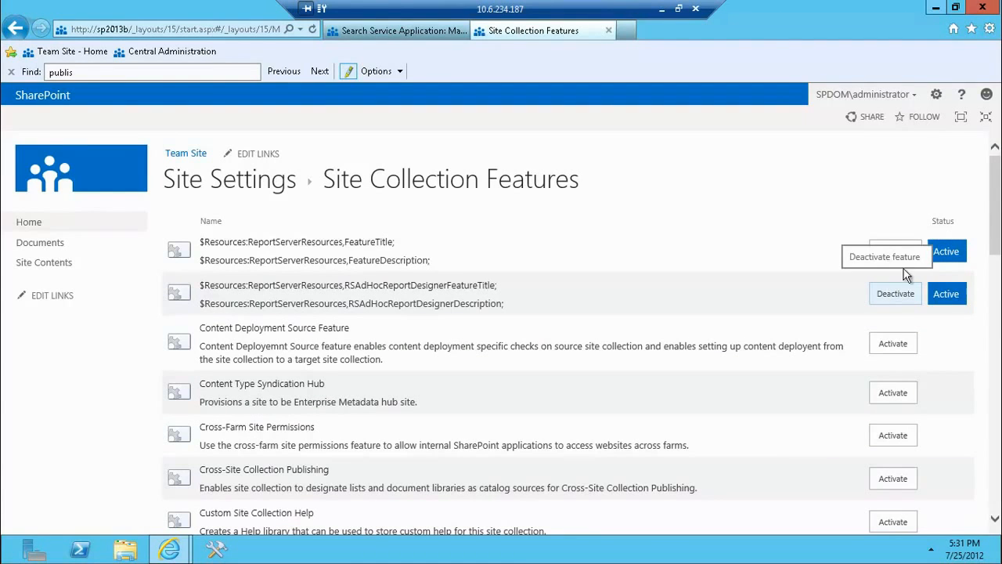
scroll(down, 3)
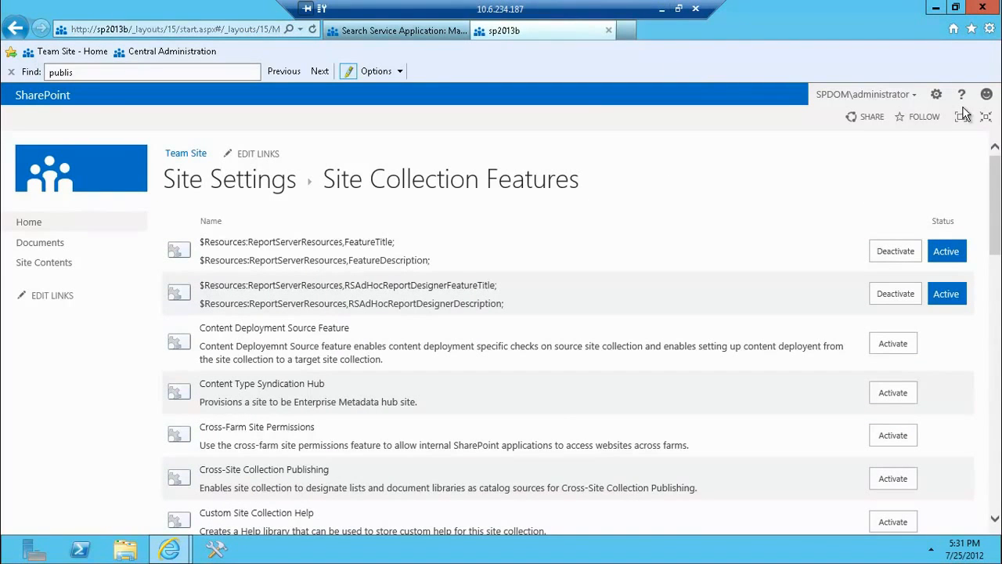
scroll(down, 3)
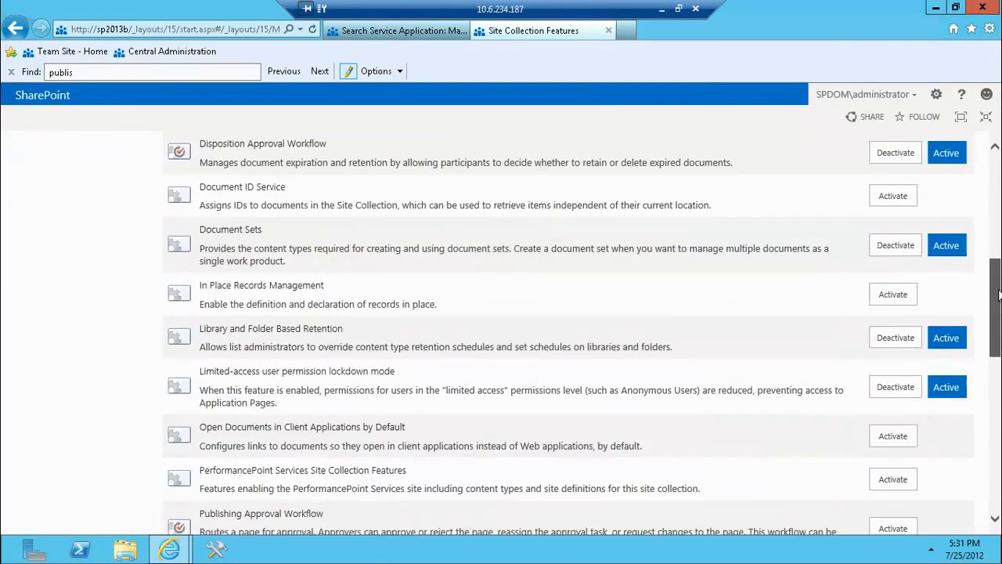
scroll(down, 3)
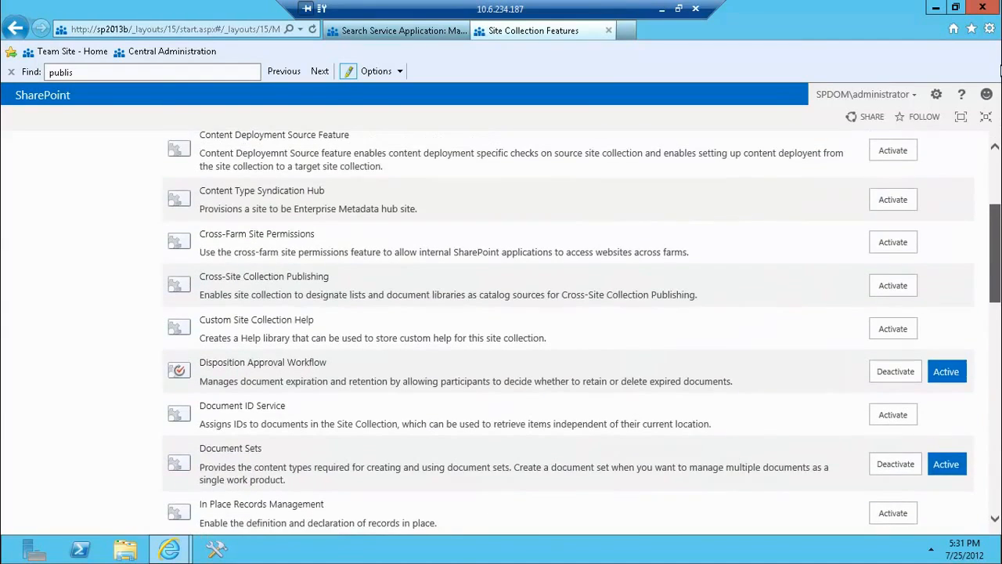
click(936, 94)
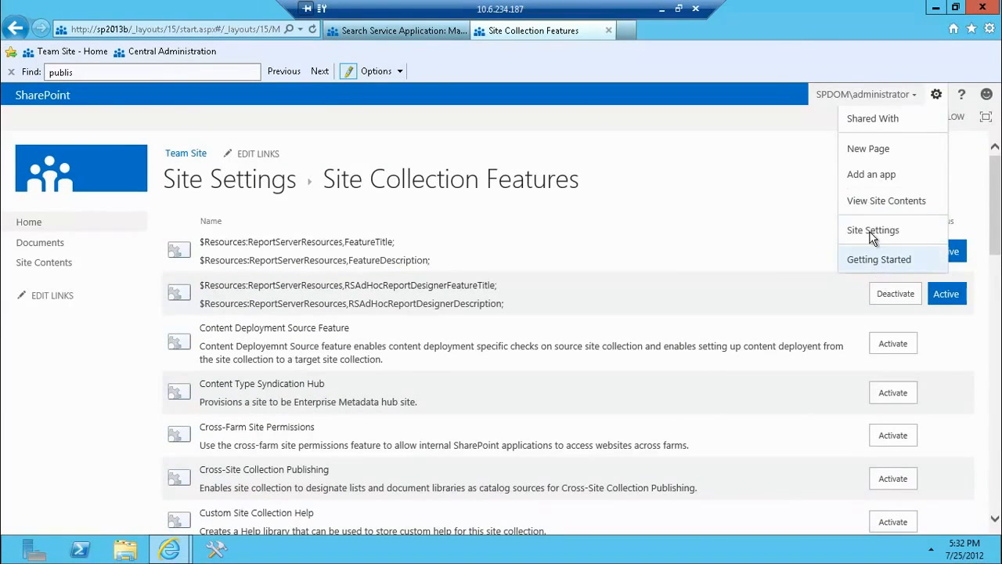
- Activate the SharePoint Server Publishing feature under Manage site features
click(873, 230)
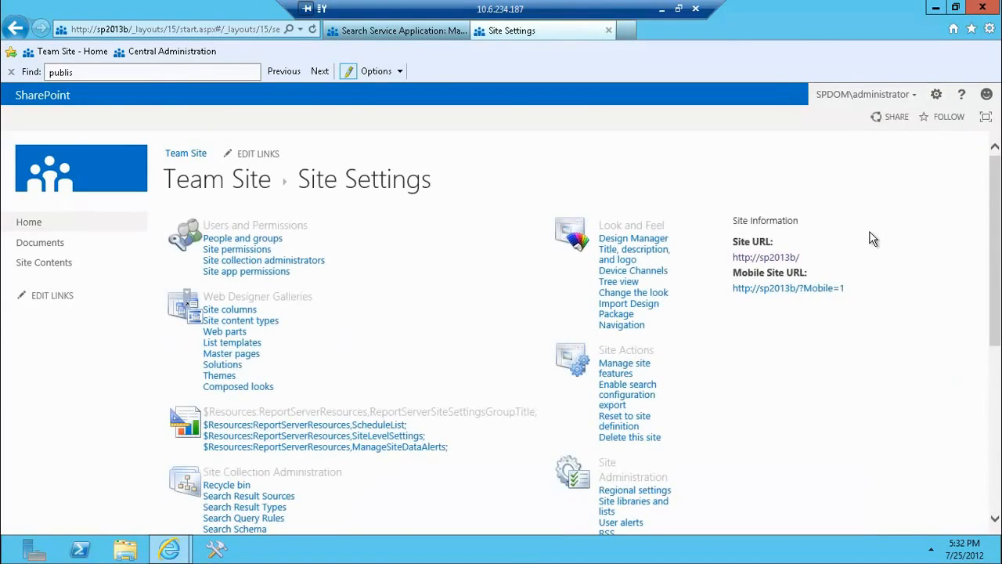
mouse_move(650, 390)
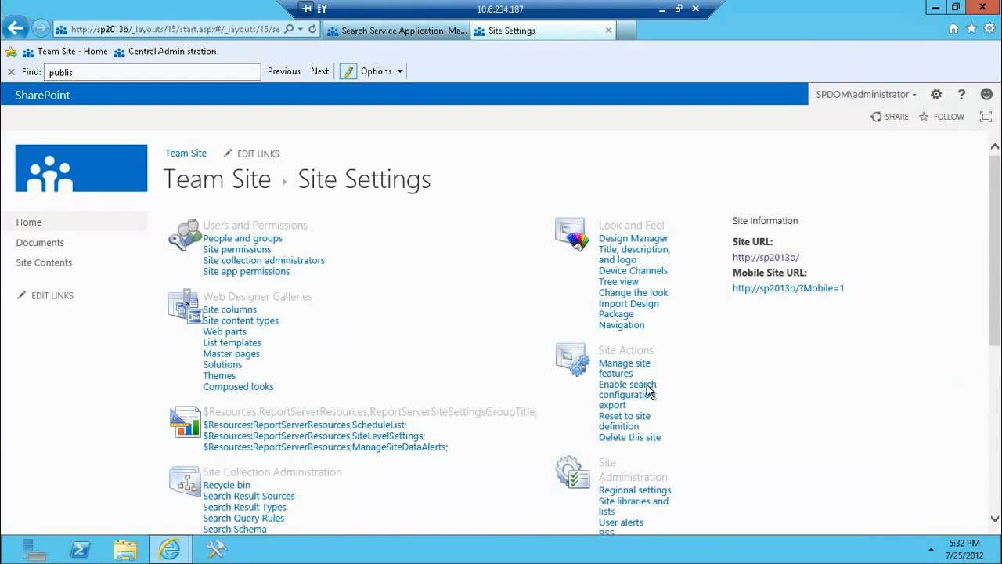
click(624, 367)
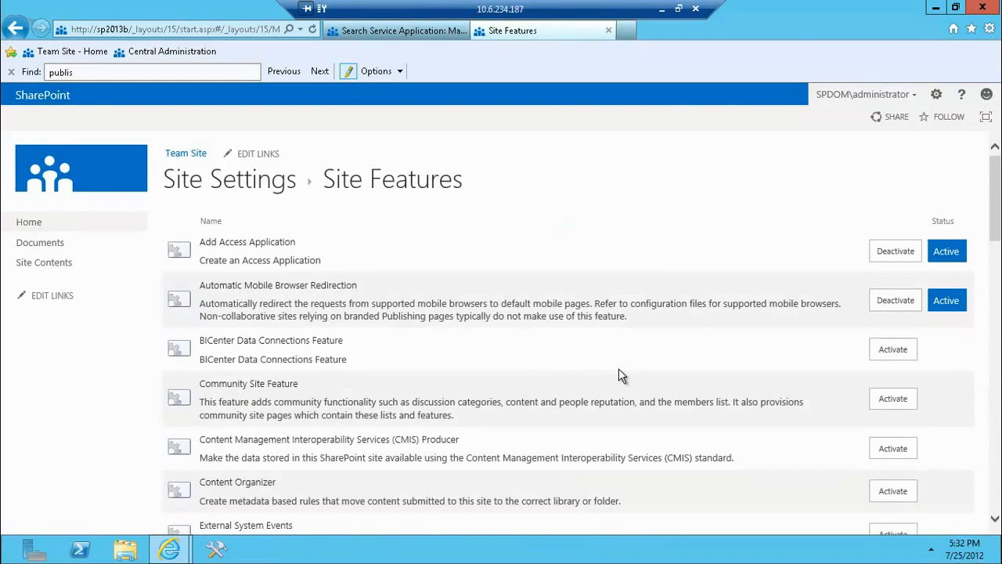
scroll(down, 3)
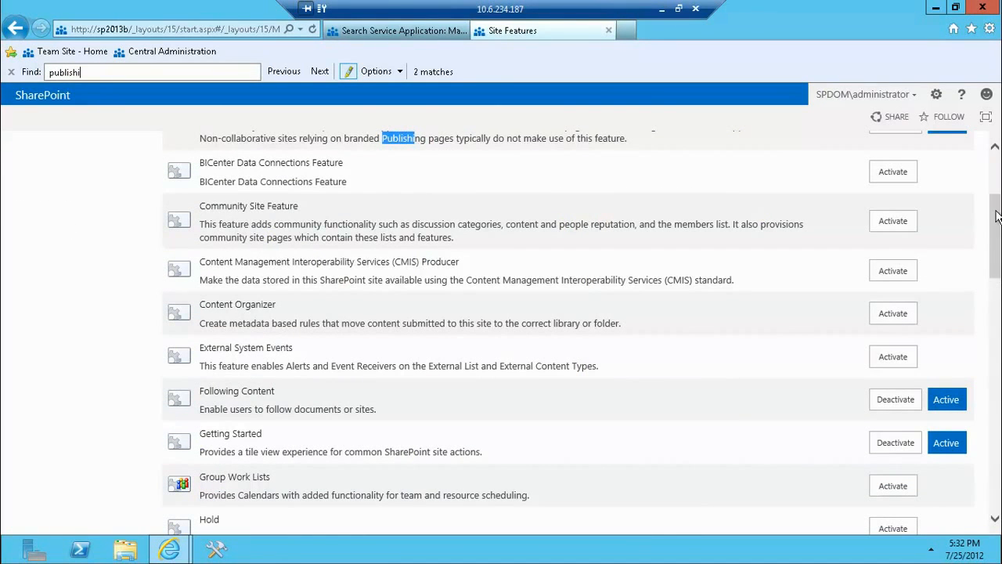
scroll(down, 3)
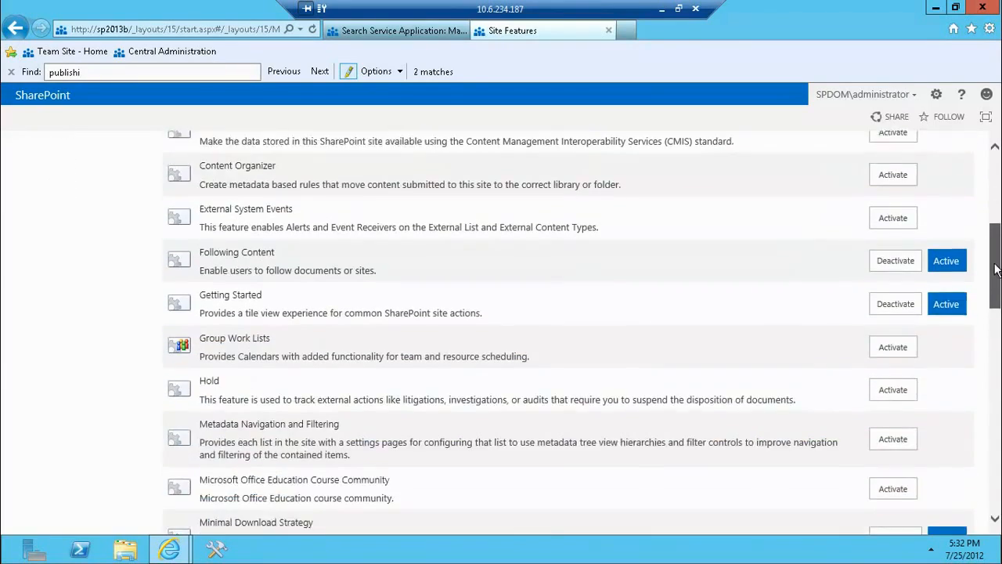
scroll(down, 3)
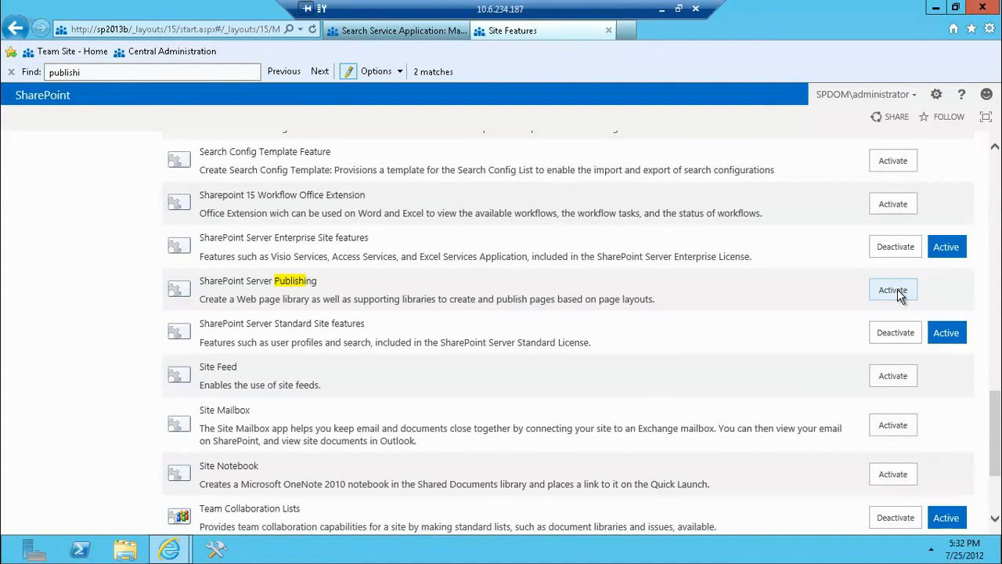
click(892, 290)
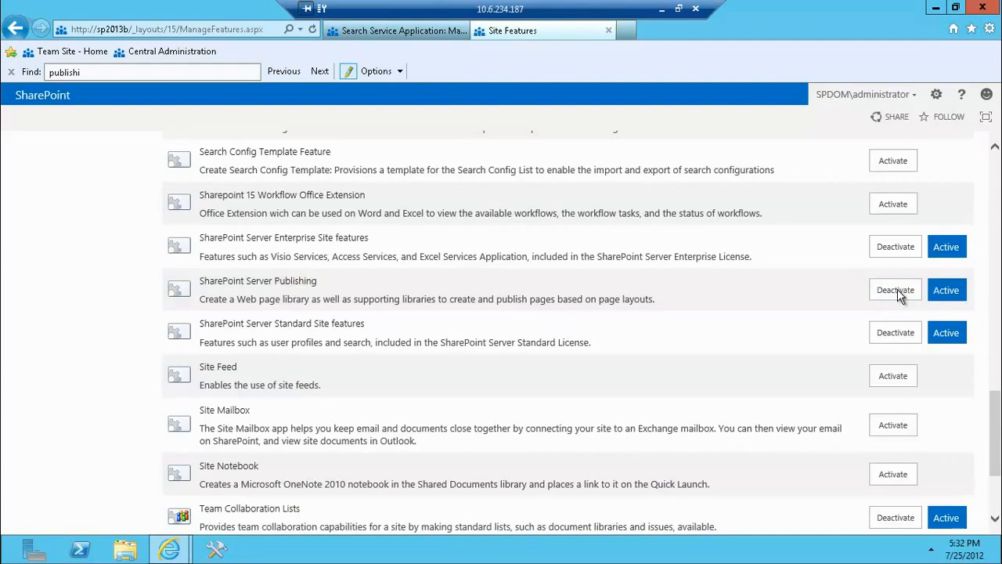
mouse_move(861, 284)
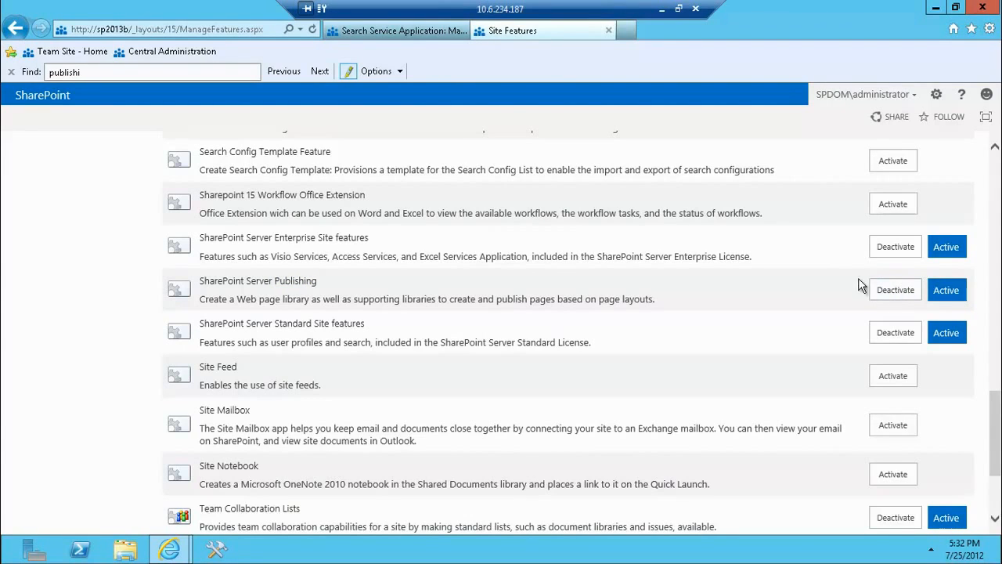
mouse_move(920, 143)
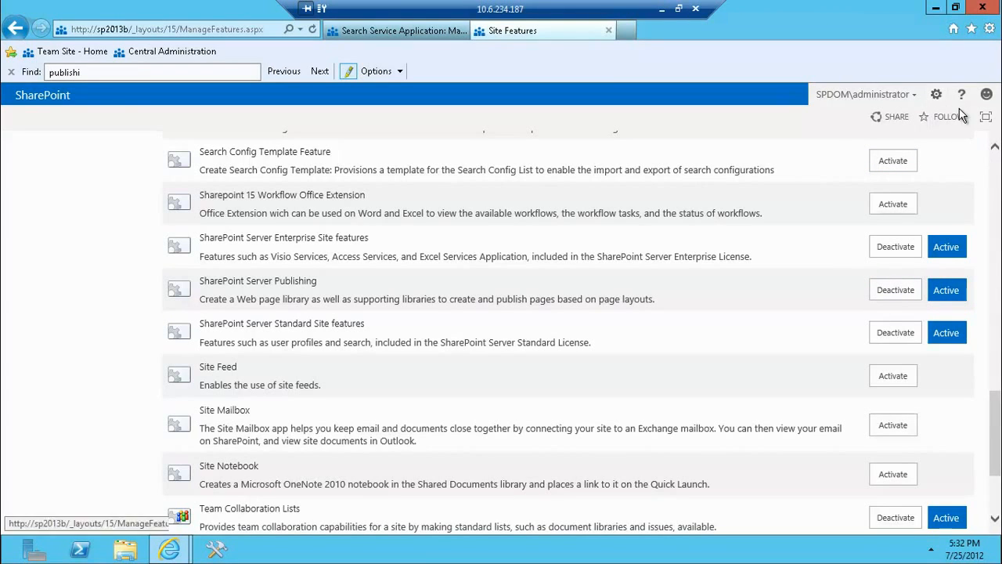
click(936, 94)
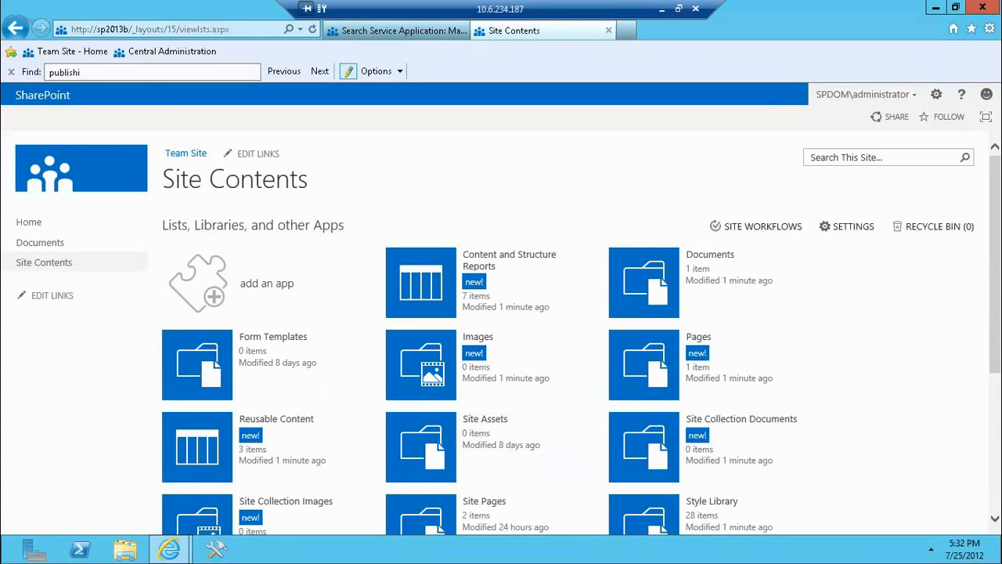
- Create the 'Search' subsite from the Enterprise > Enterprise Search Center template
scroll(down, 3)
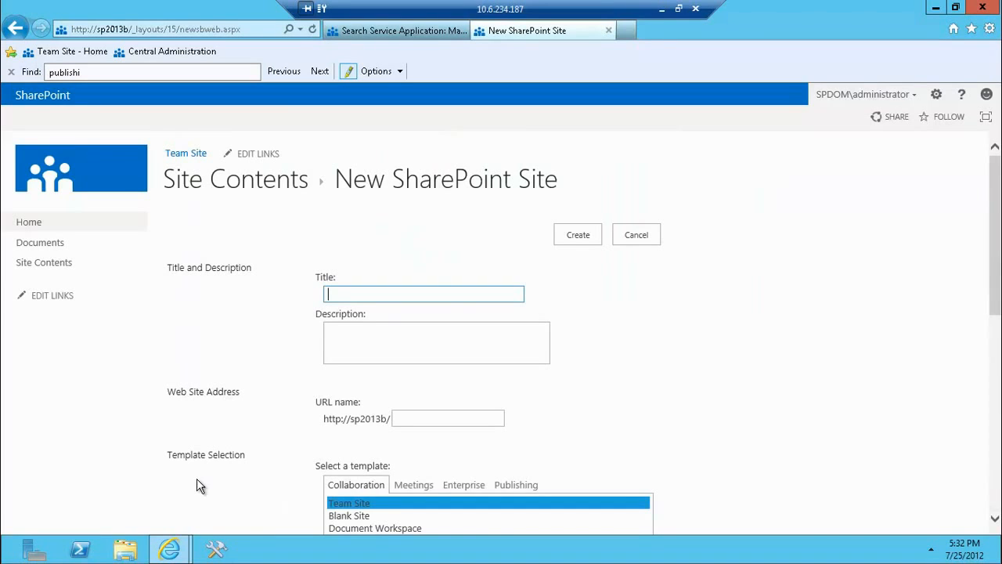
text(Search)
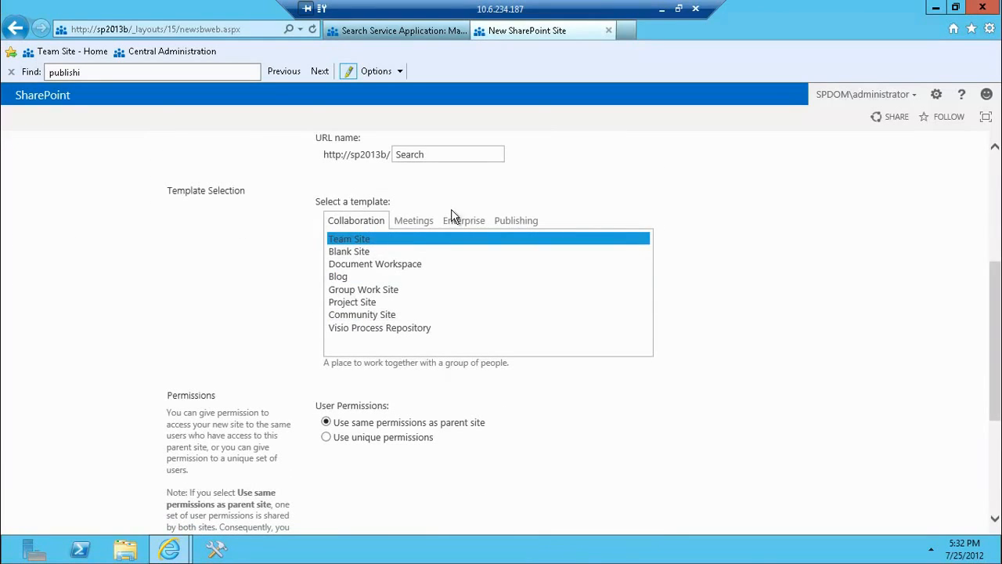
click(464, 220)
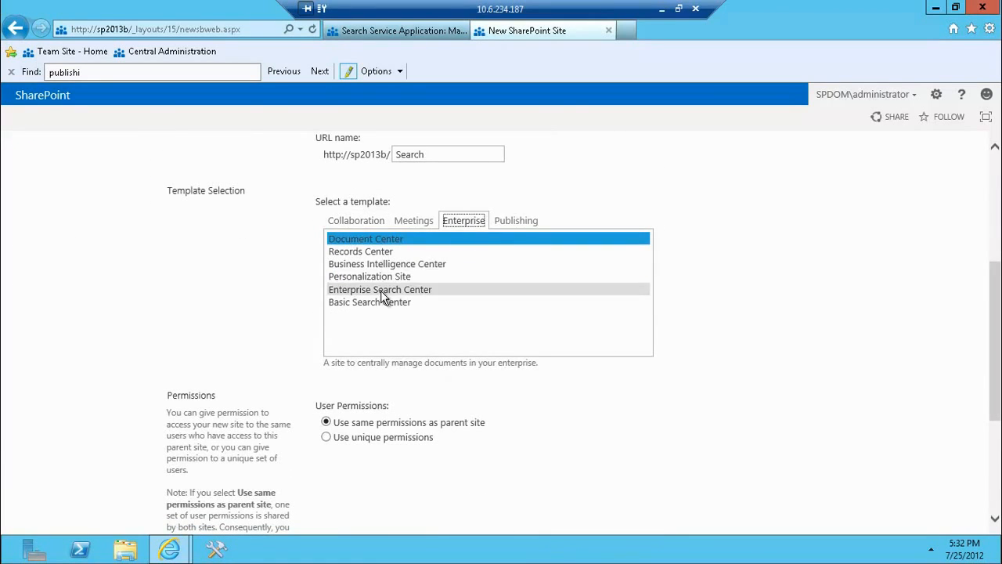
scroll(down, 3)
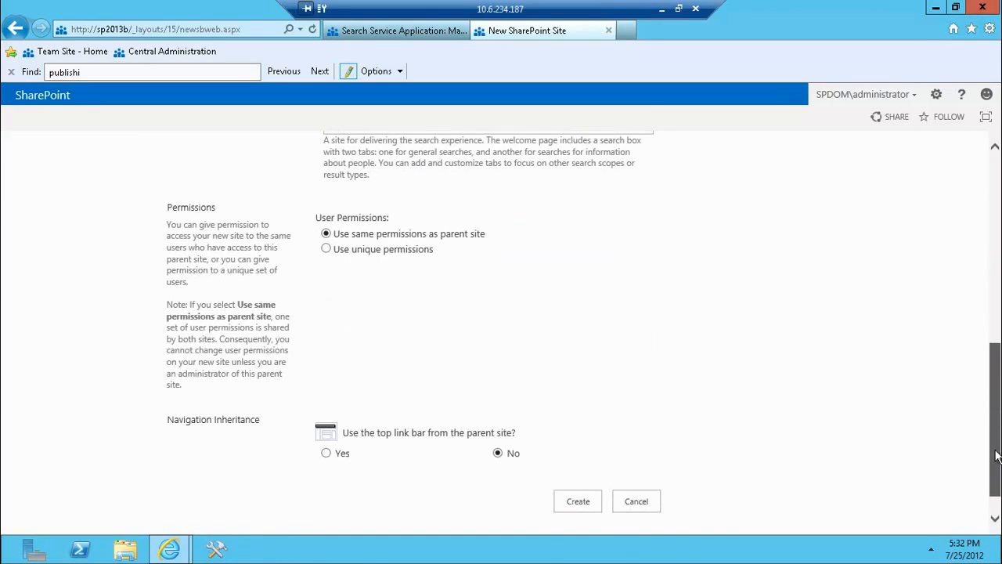
click(578, 501)
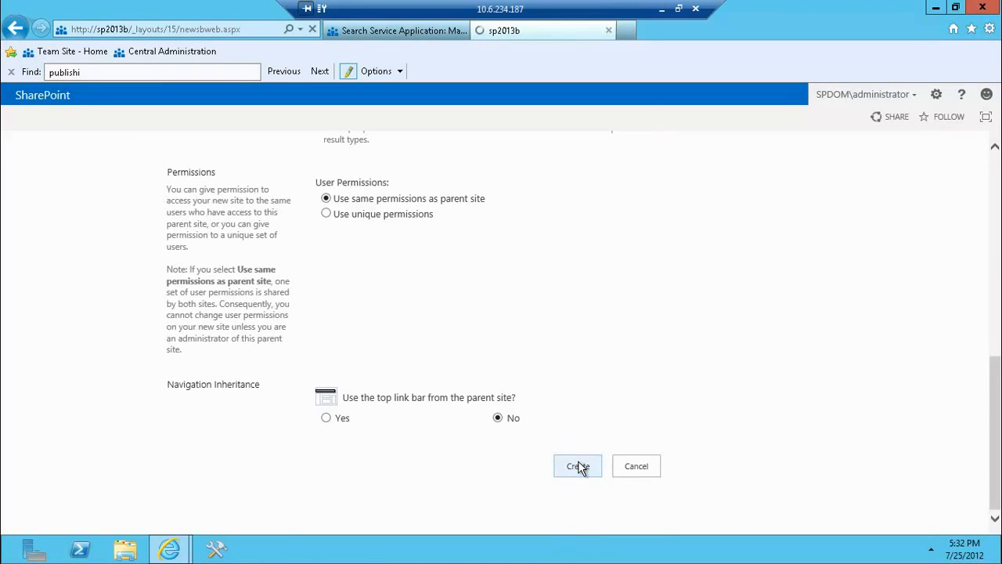
click(577, 465)
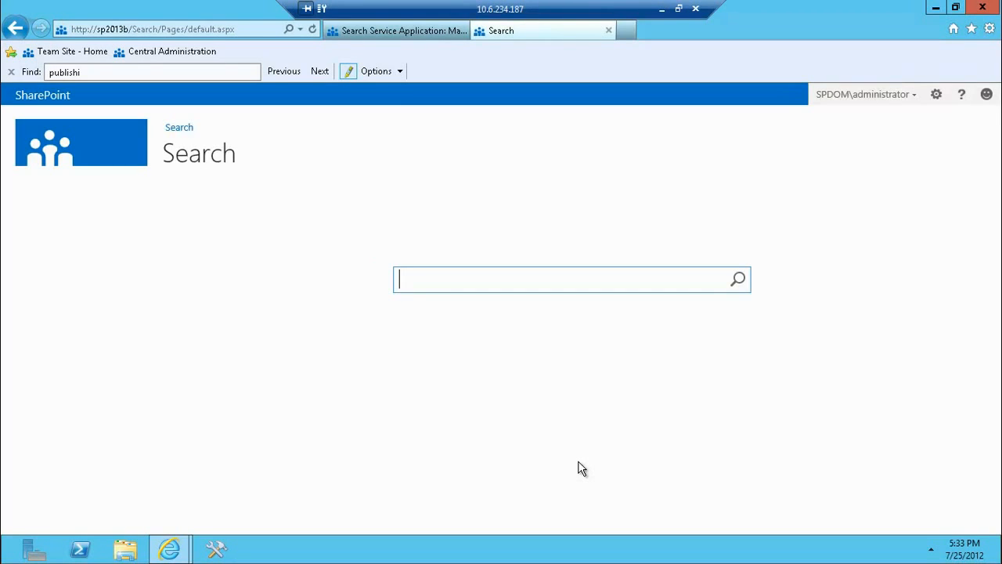
mouse_move(475, 266)
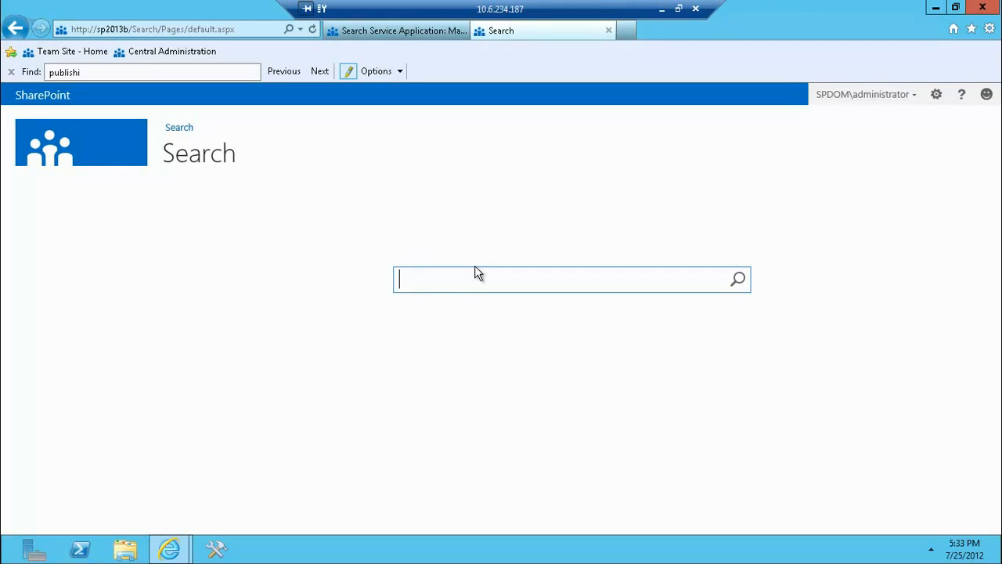
- Search the new Search Center for 'test'
text(test)
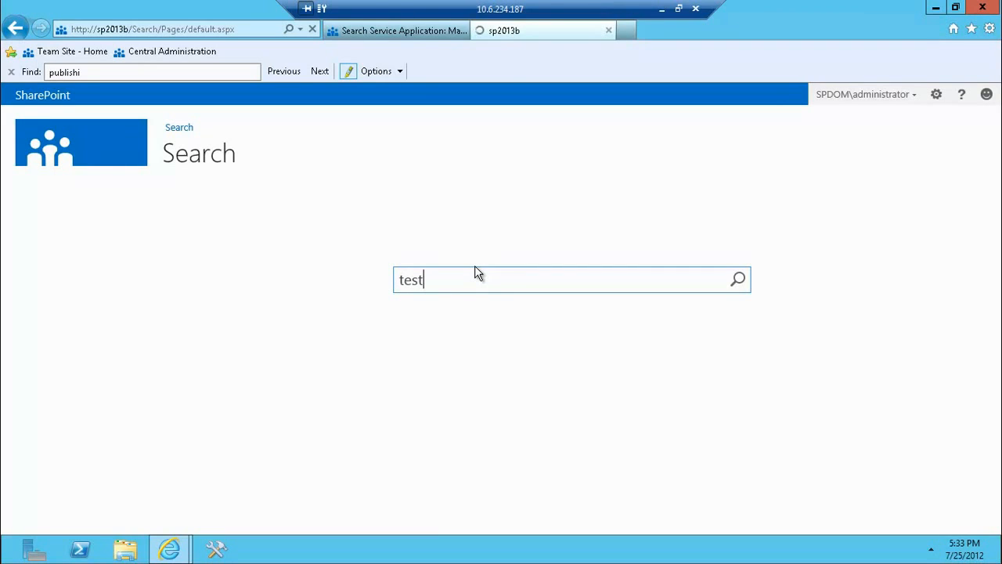
click(736, 279)
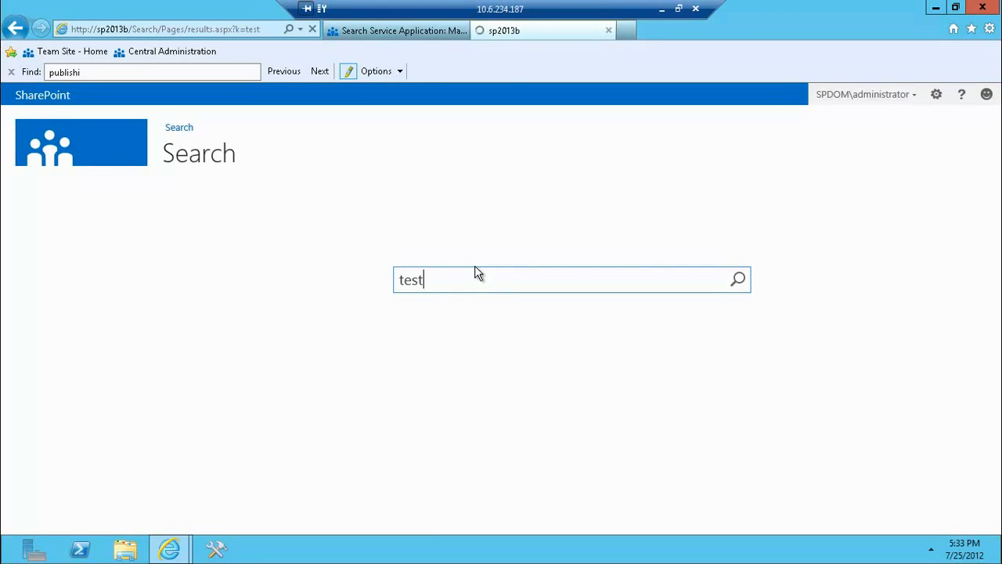
click(736, 278)
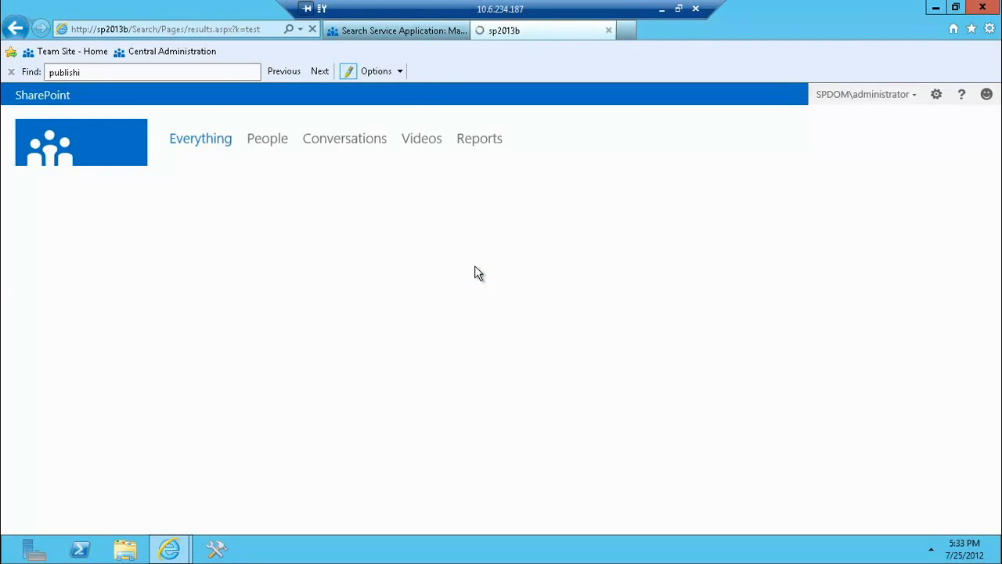
mouse_move(399, 31)
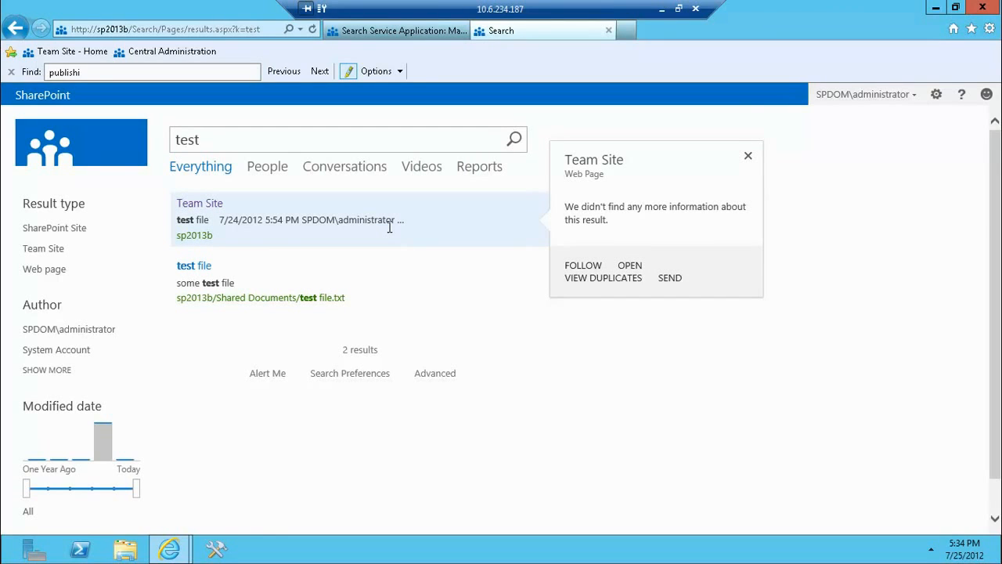
mouse_move(383, 240)
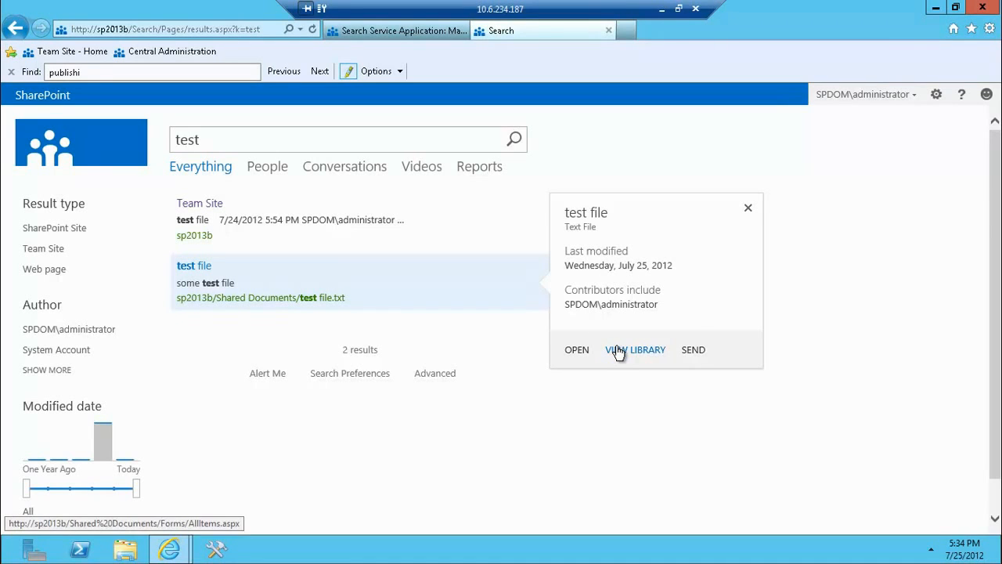
mouse_move(635, 349)
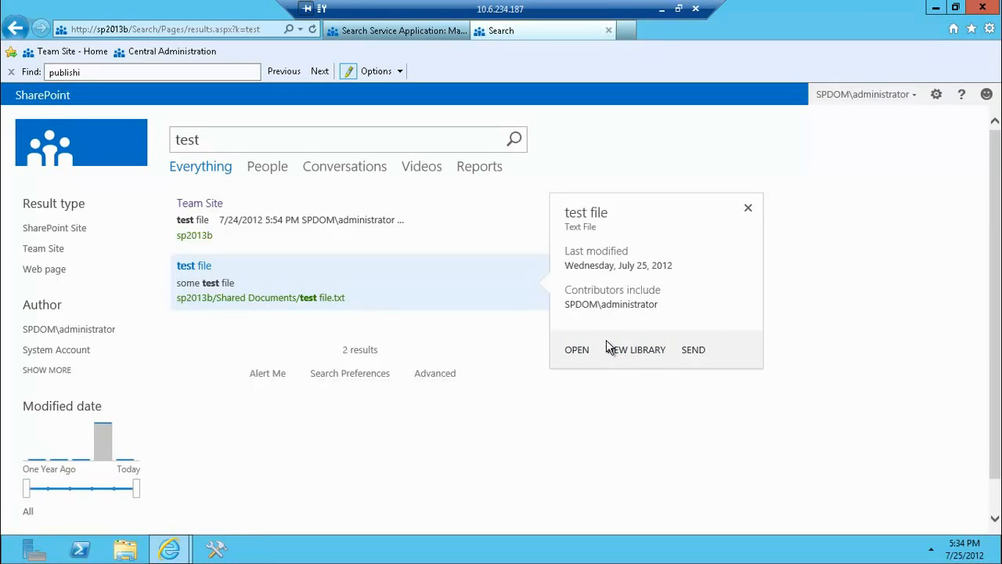
mouse_move(634, 349)
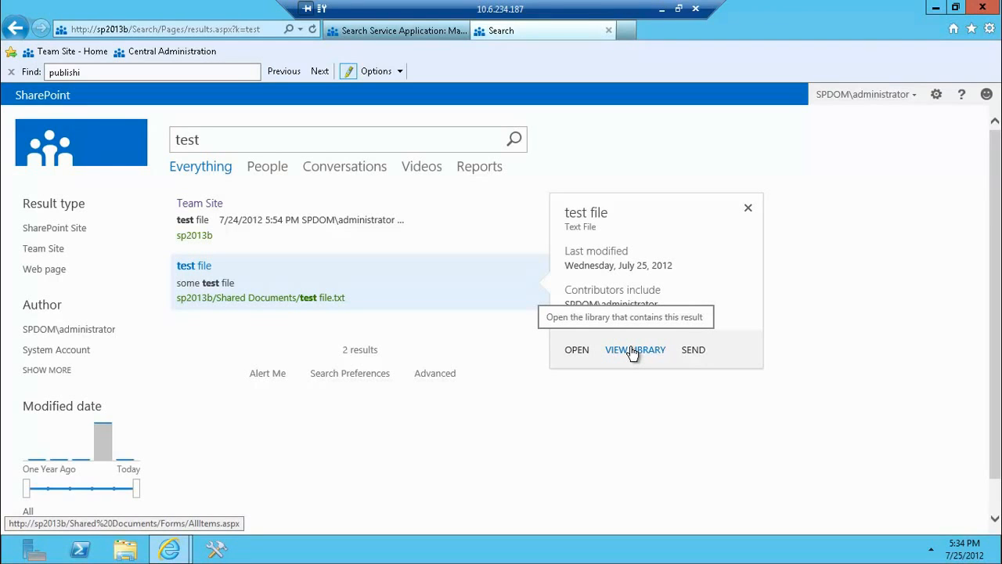
click(635, 350)
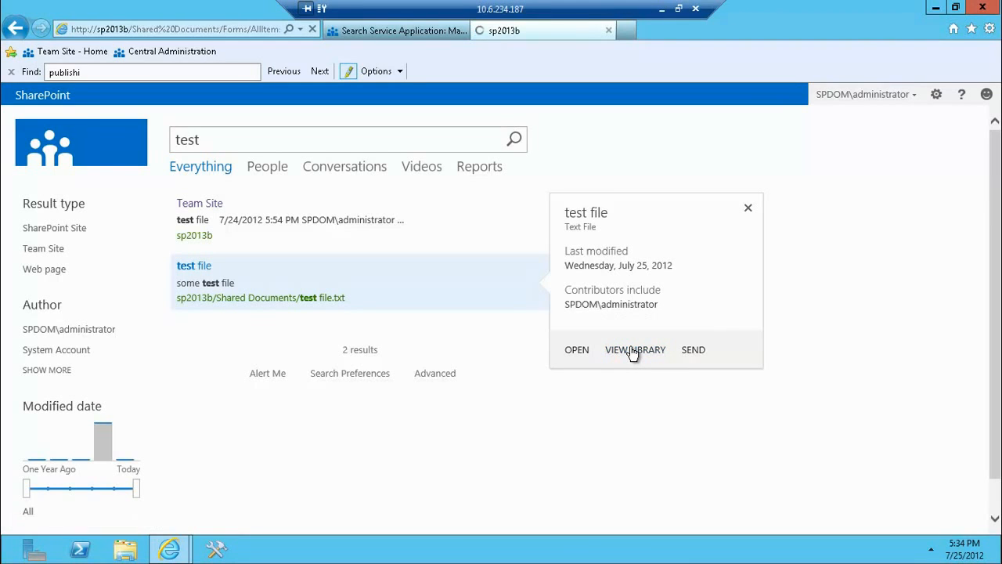
click(634, 350)
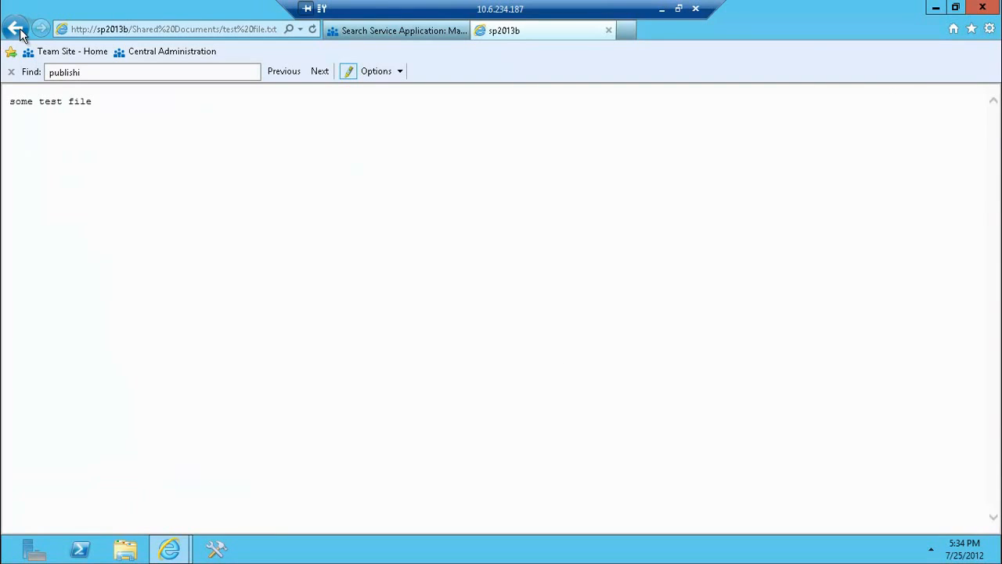
click(16, 29)
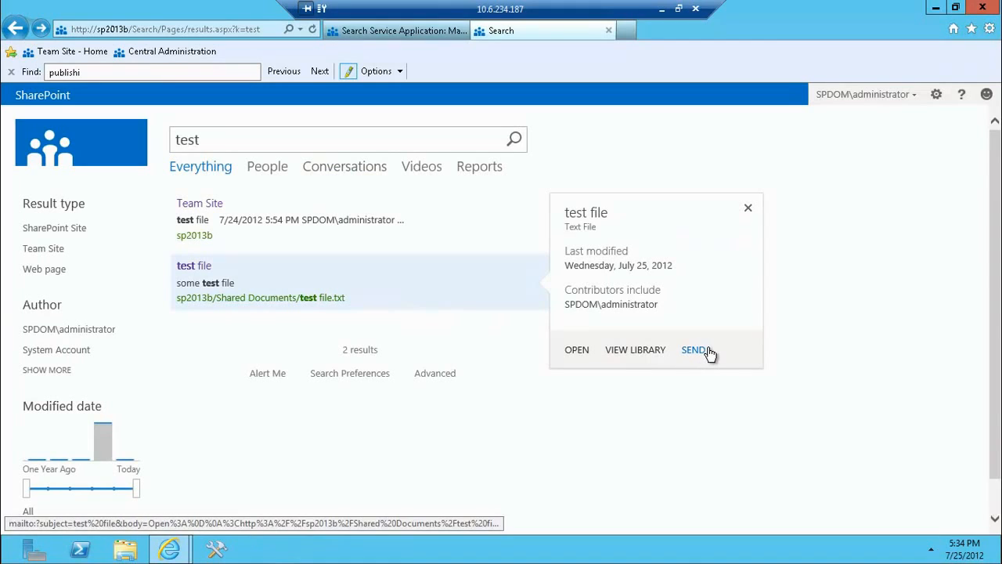
mouse_move(692, 350)
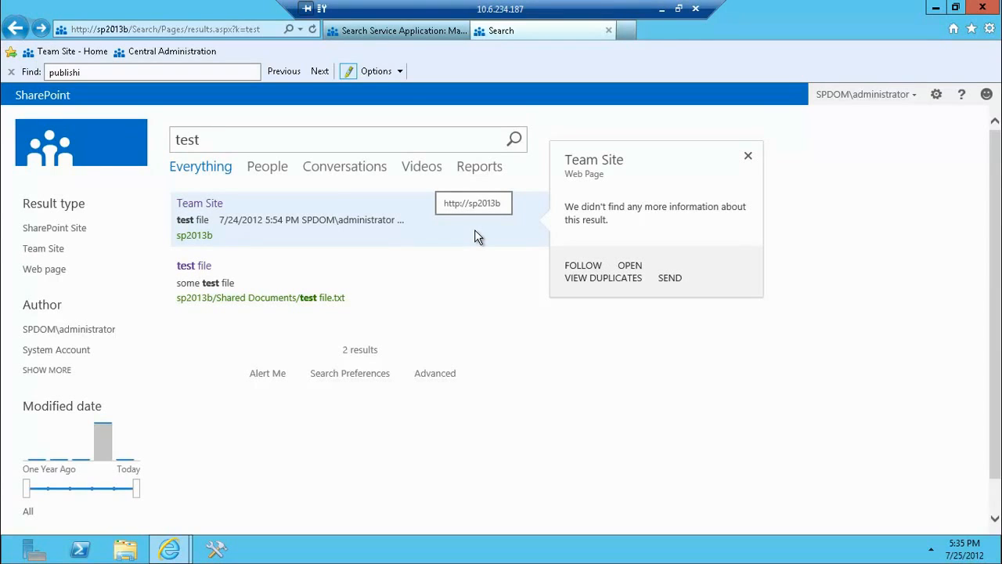
mouse_move(590, 238)
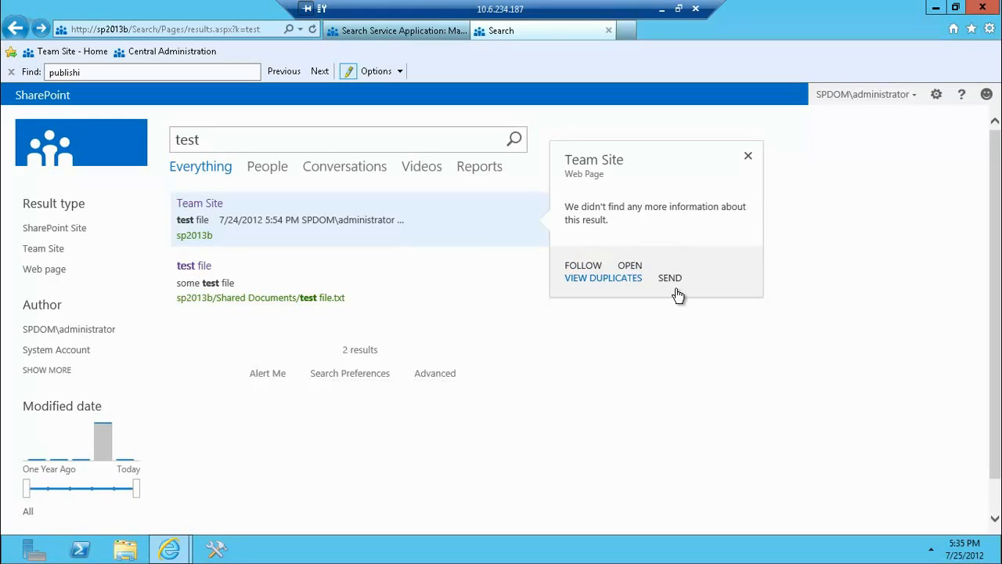
mouse_move(689, 289)
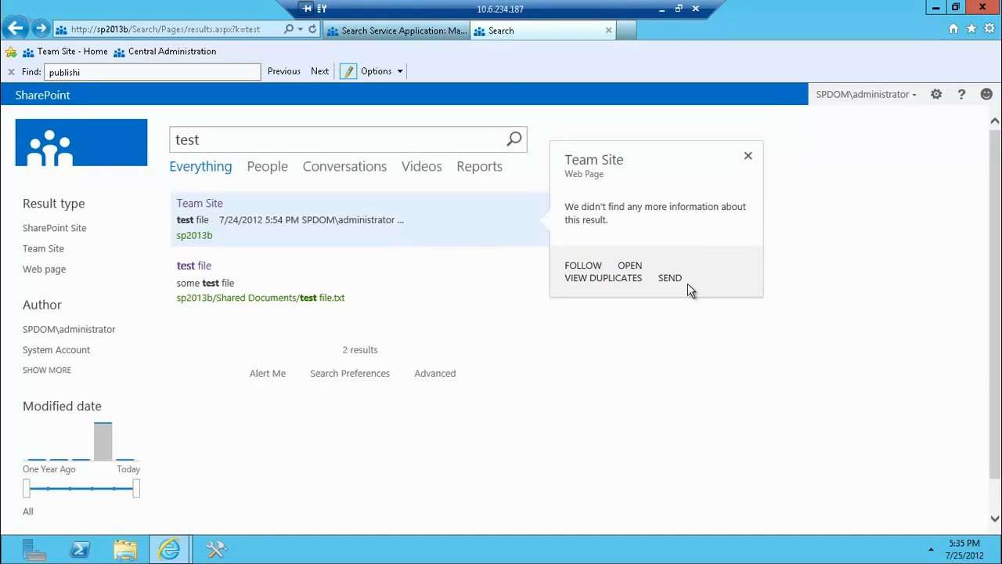
mouse_move(679, 255)
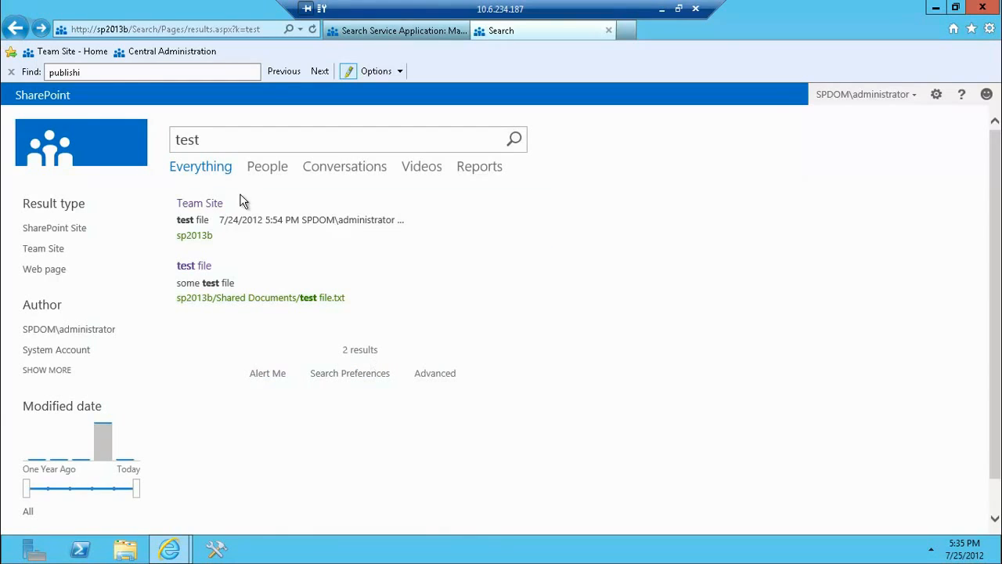
- Check the People results for 'test', then return to Everything results for 'test'
click(267, 166)
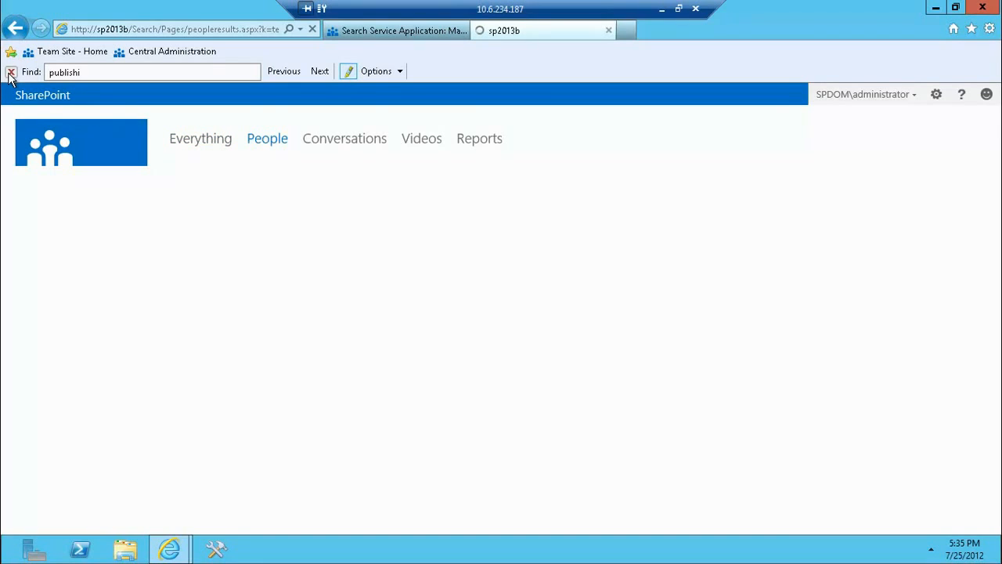
click(11, 72)
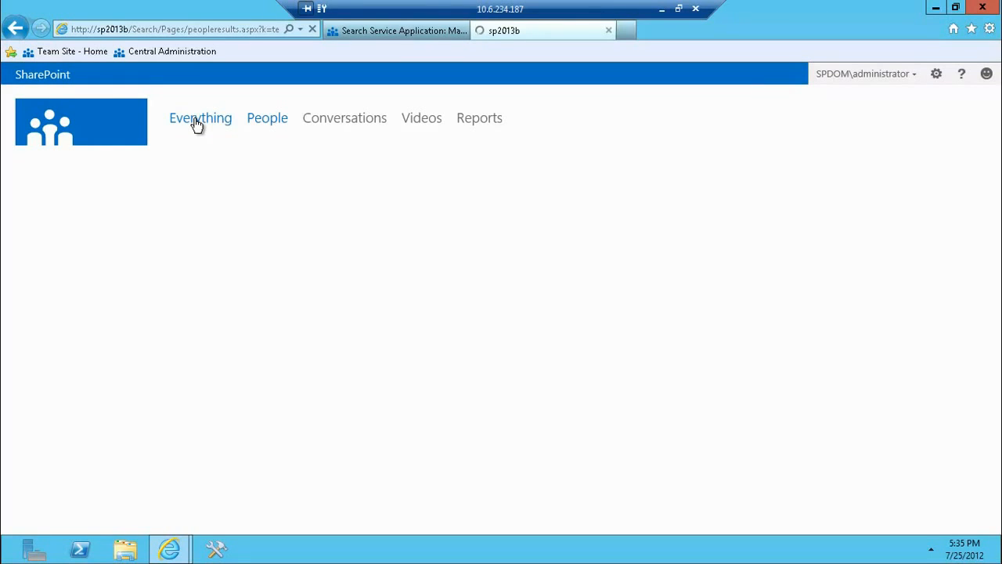
click(201, 117)
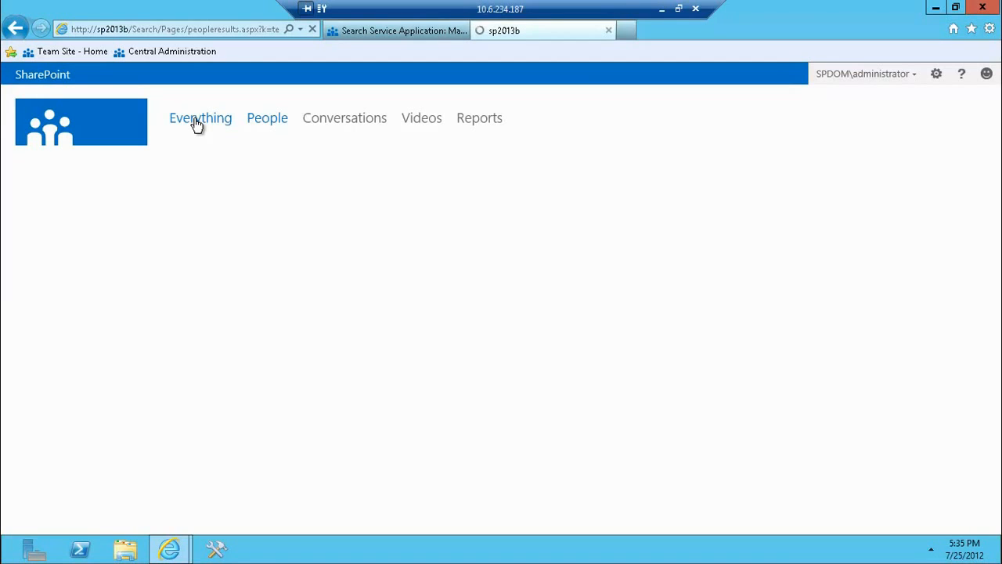
text(test)
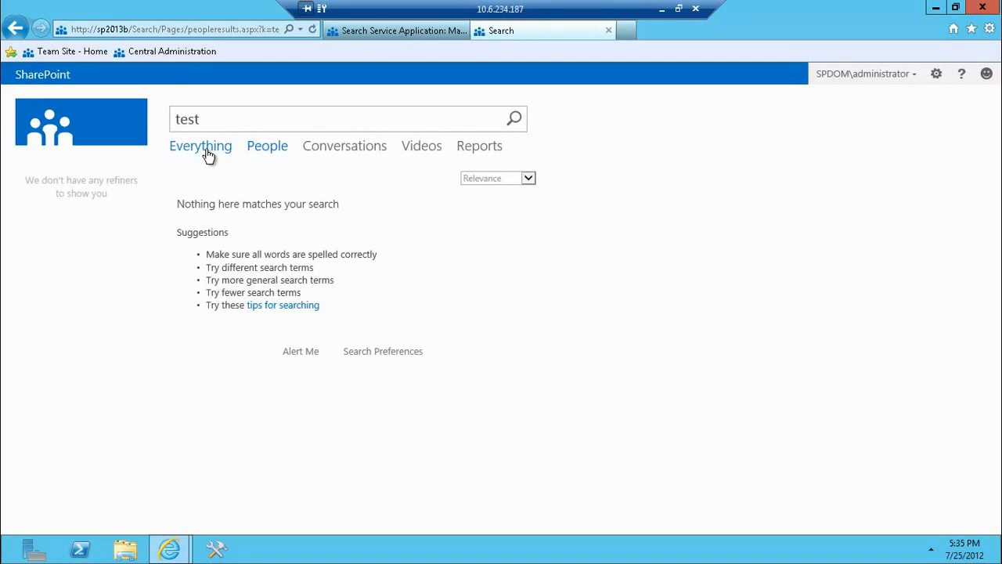
click(200, 145)
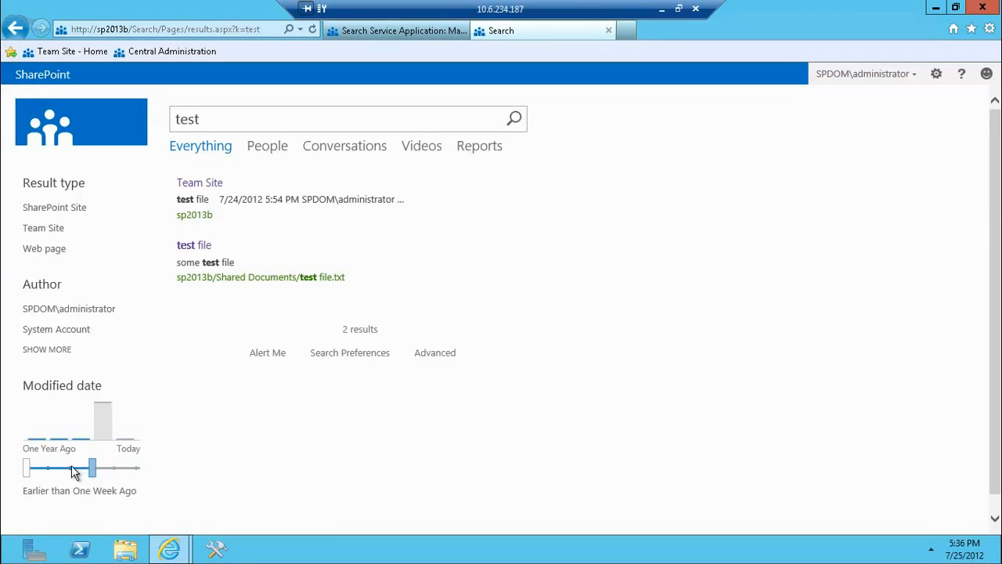
- Drag the Modified date refiner to 'One Week Ago - Today'
drag(90, 467, 94, 467)
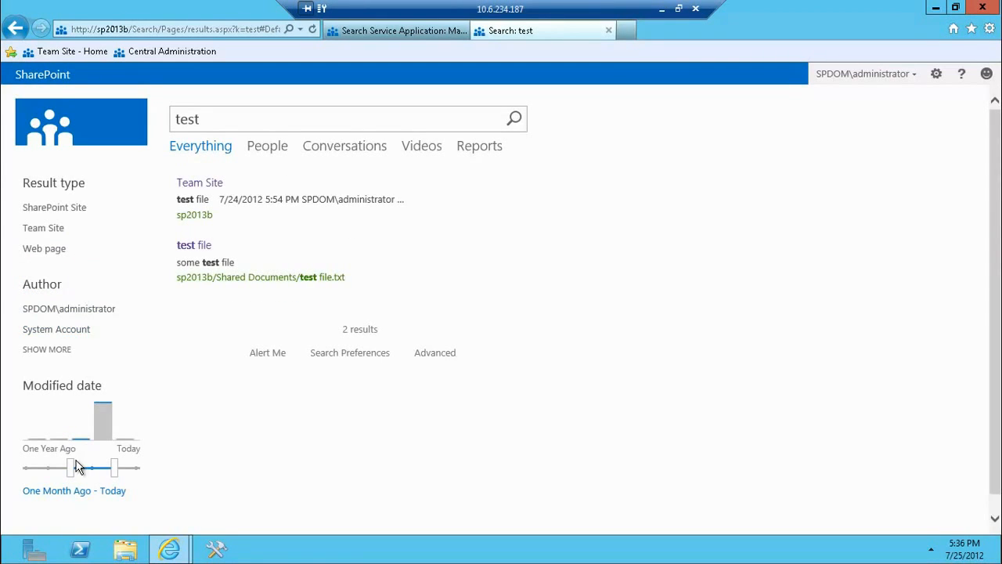
drag(76, 468, 115, 468)
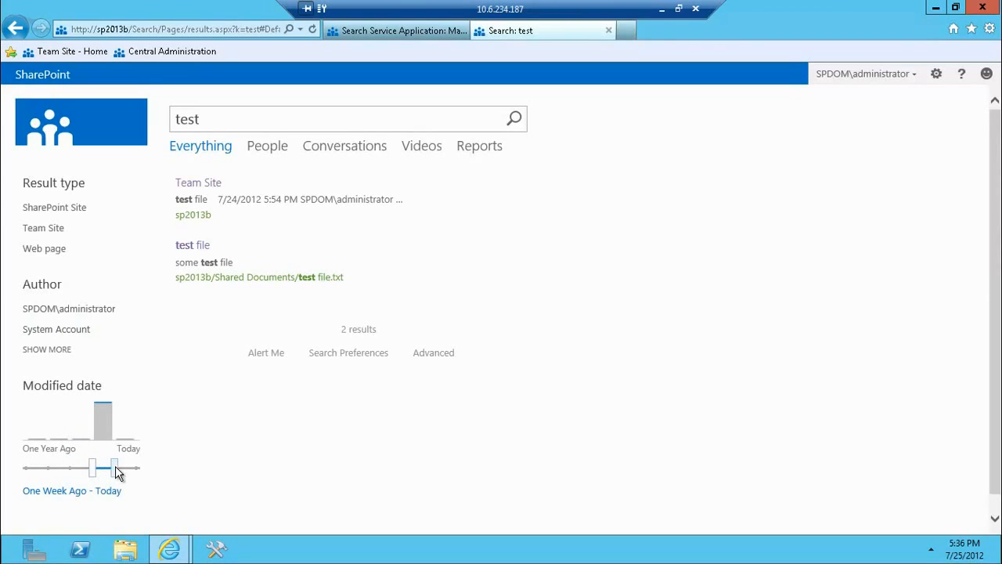
drag(103, 468, 113, 467)
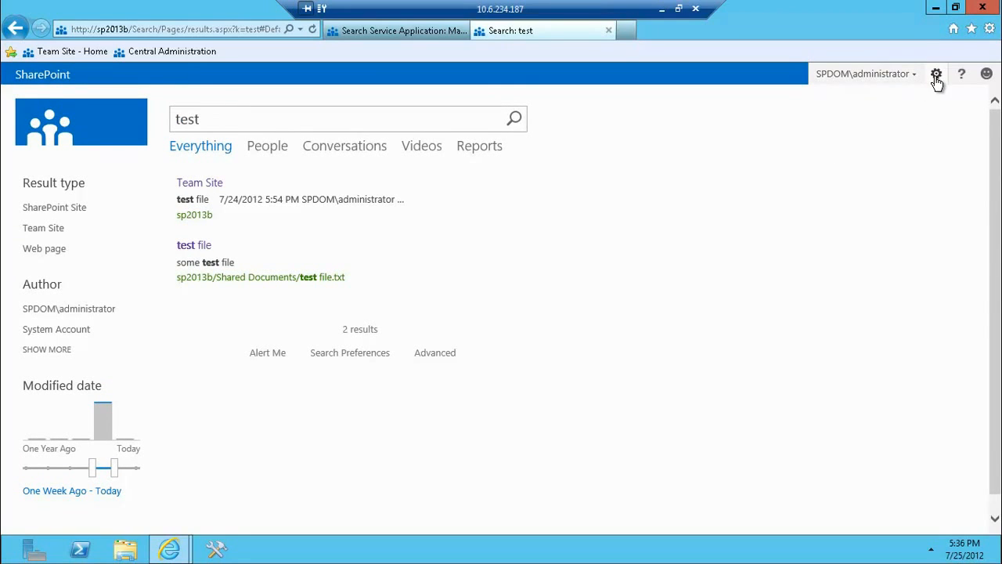
- From the Search site's contents, open the Pages library and the videoresults page
click(936, 73)
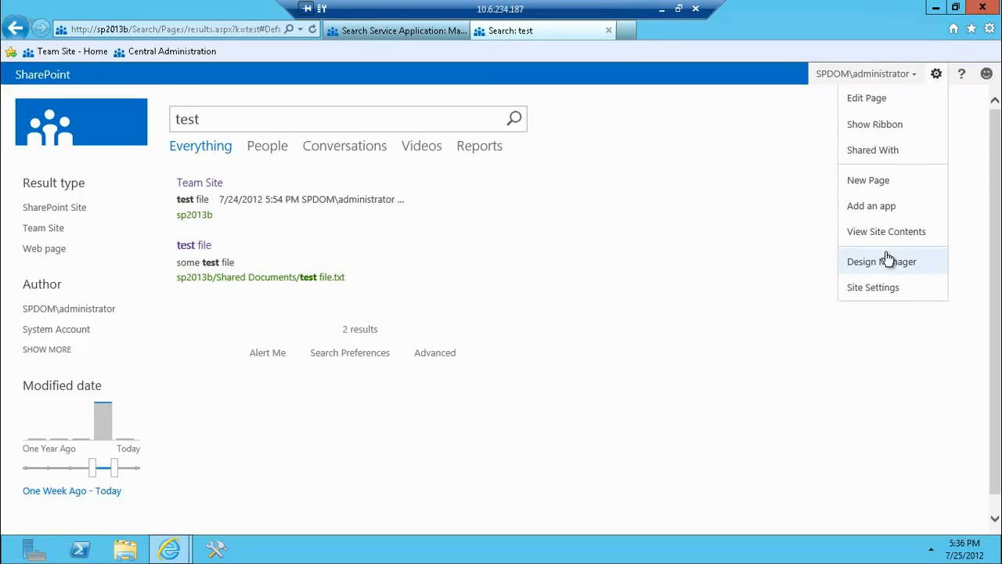
mouse_move(886, 231)
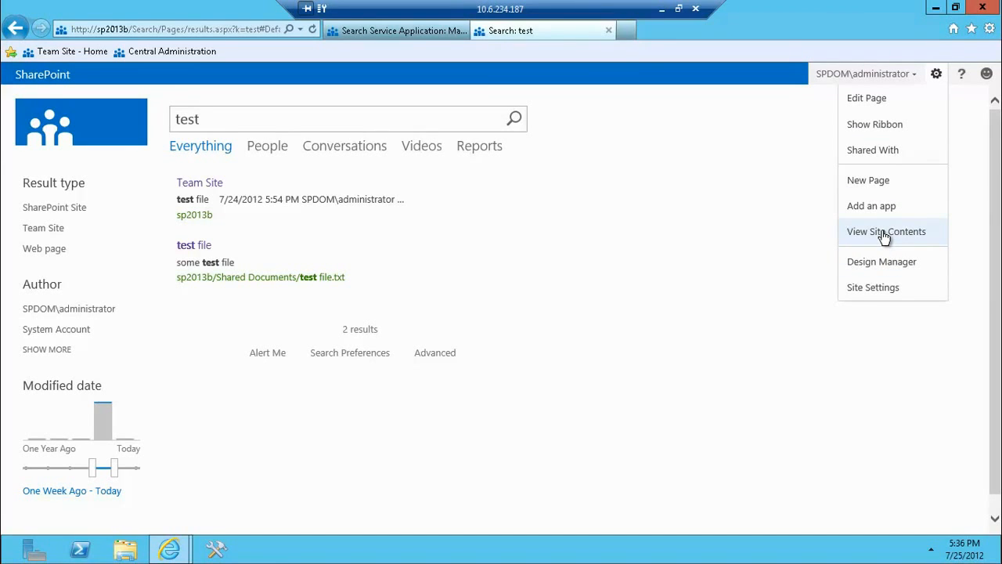
click(886, 231)
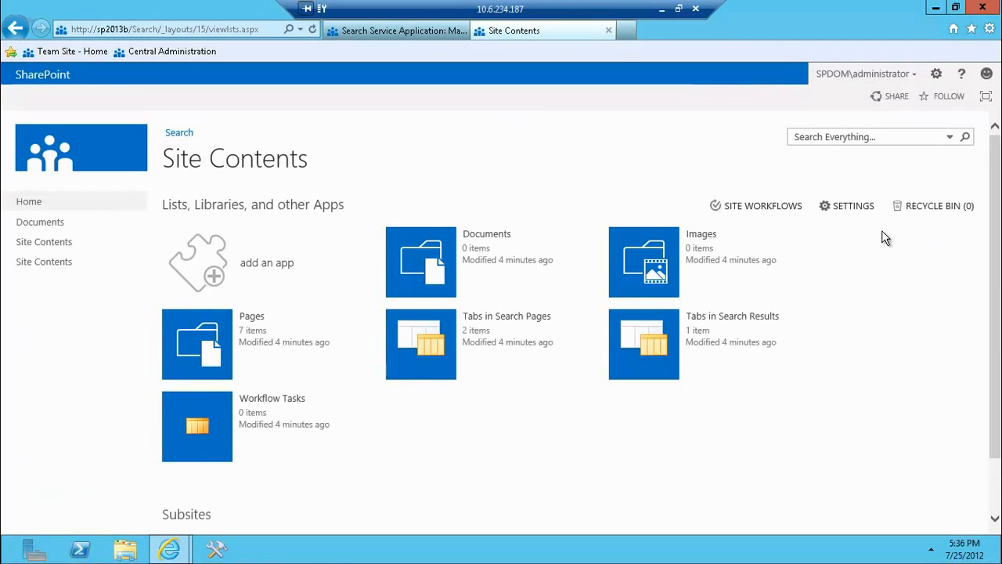
mouse_move(536, 295)
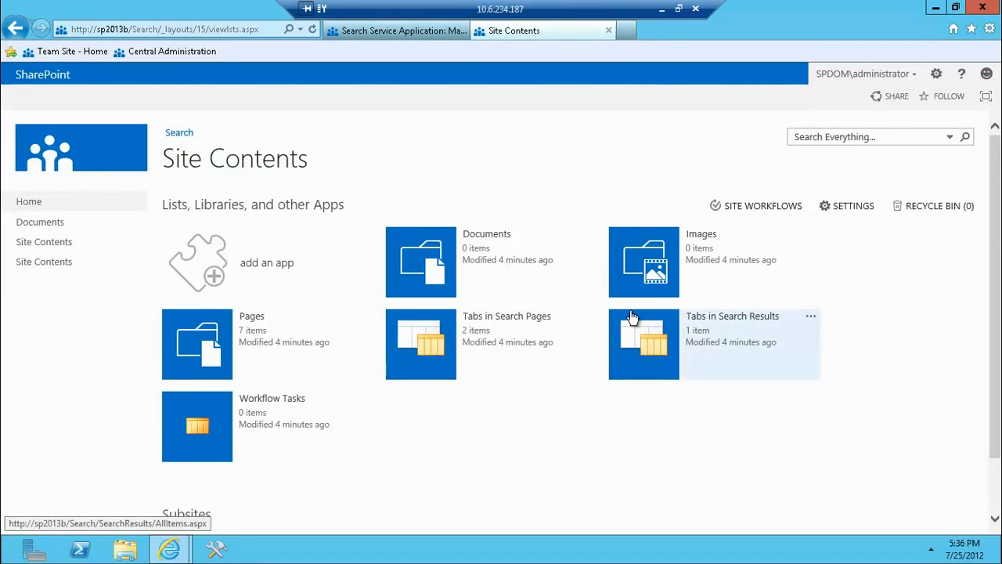
mouse_move(498, 343)
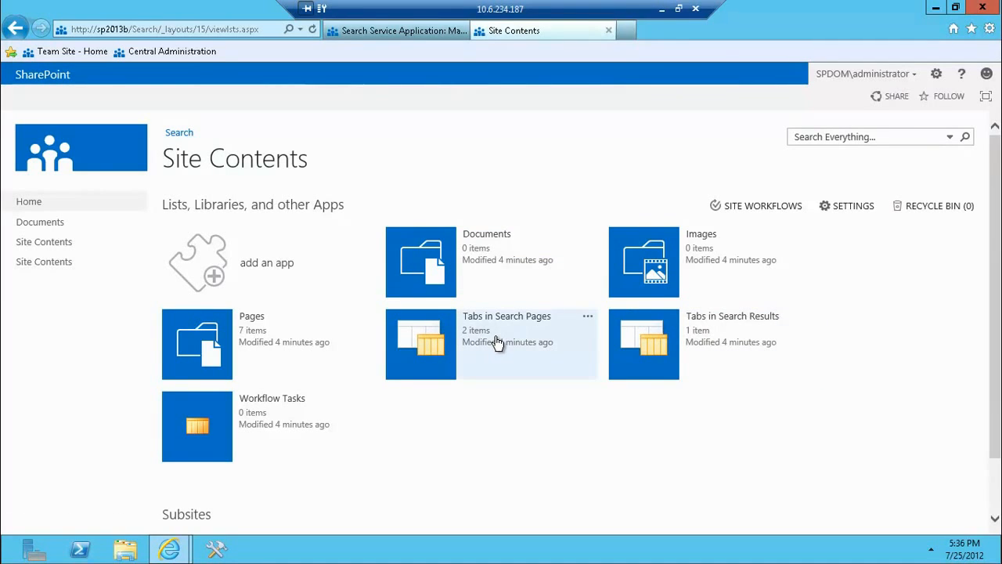
click(252, 316)
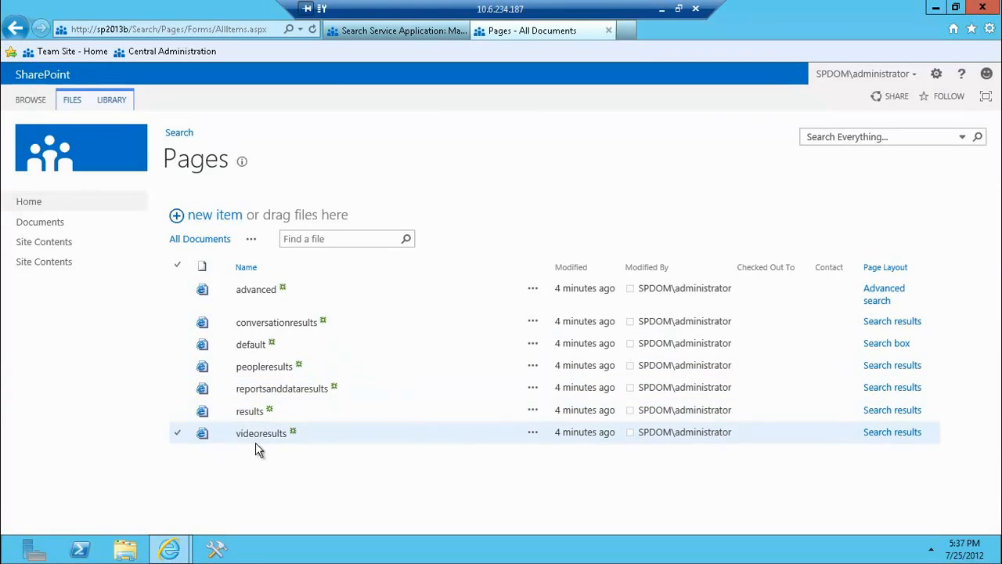
click(261, 433)
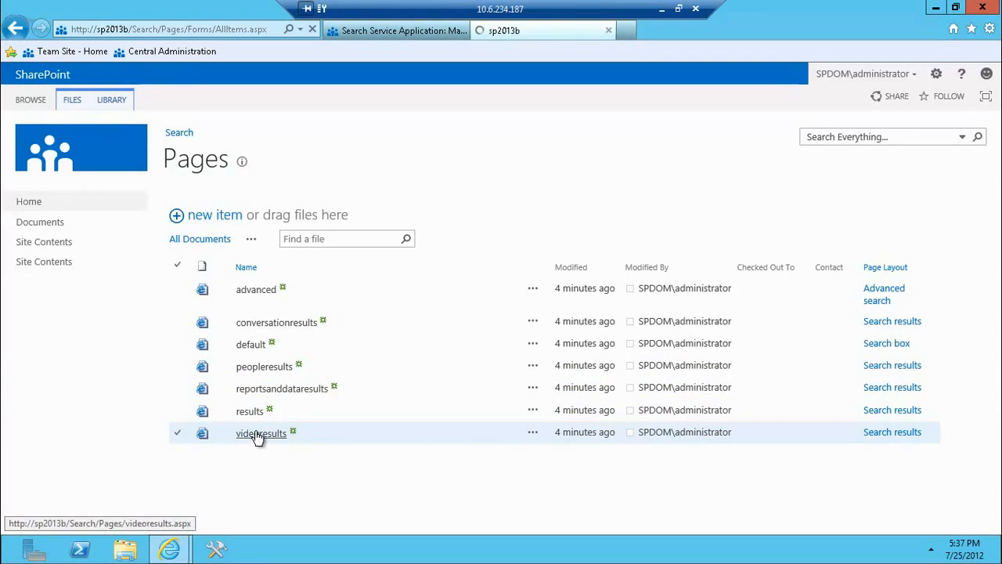
click(261, 433)
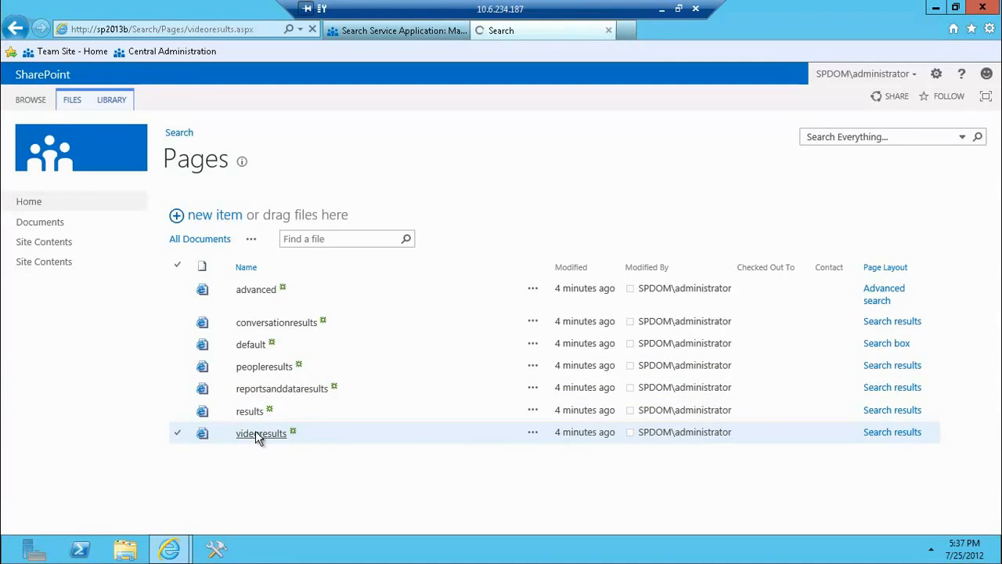